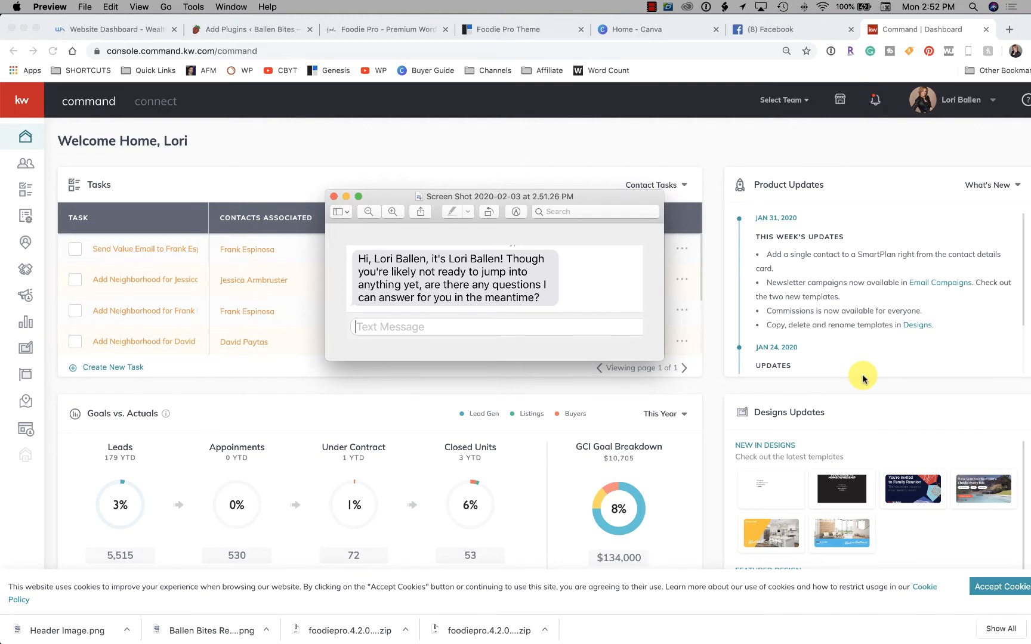
pyautogui.moveTo(749, 360)
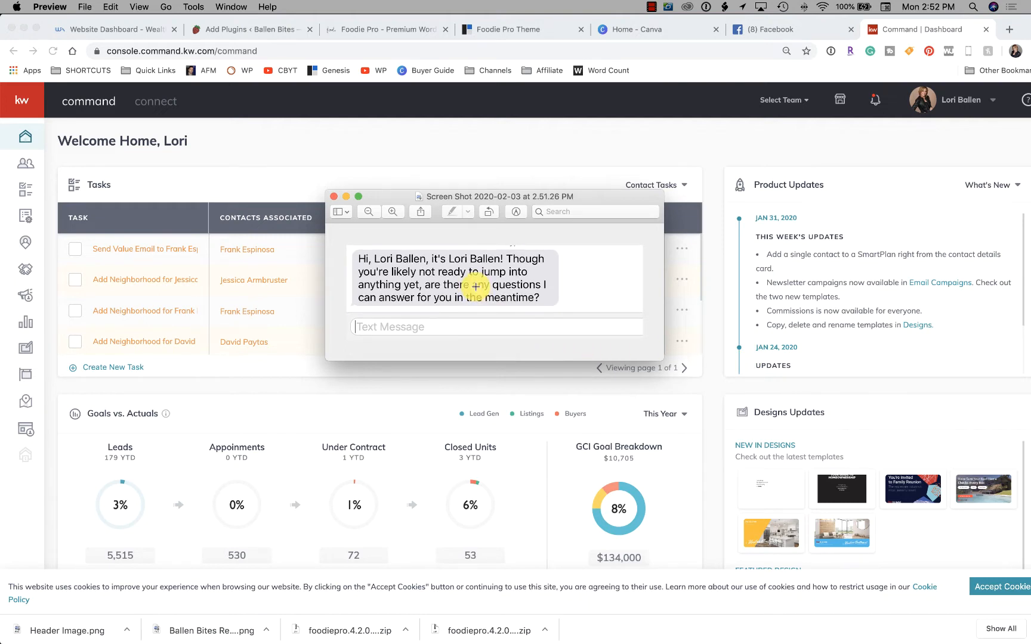
pyautogui.moveTo(518, 300)
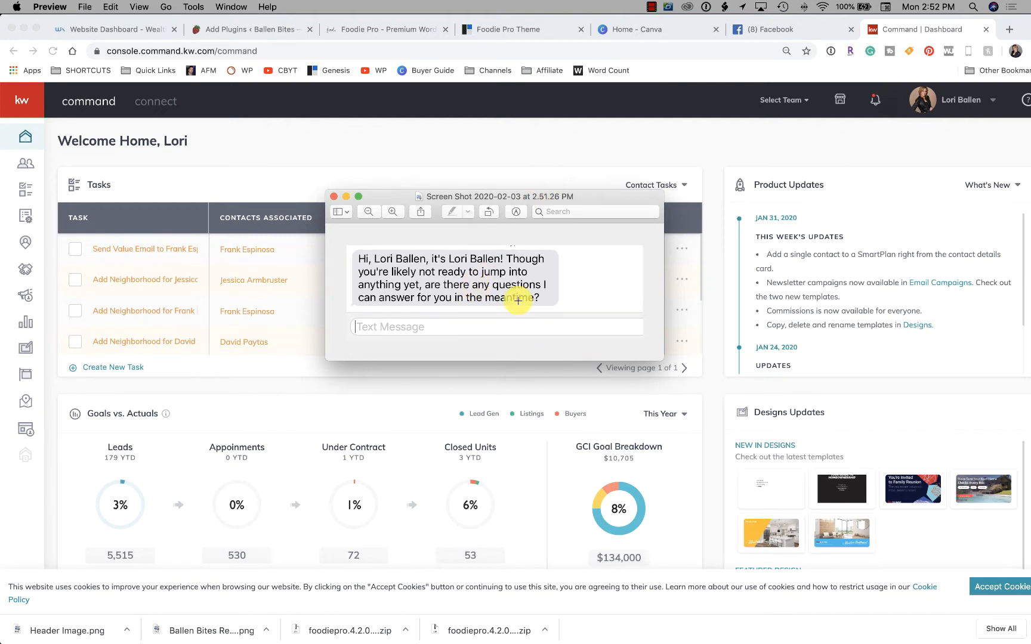
pyautogui.moveTo(584, 272)
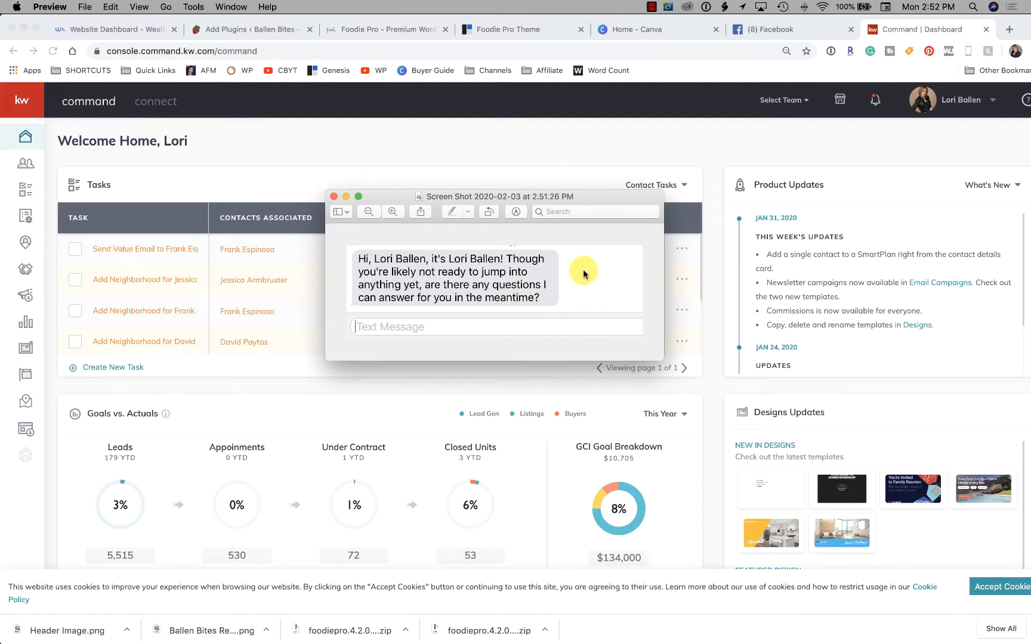
pyautogui.moveTo(543, 280)
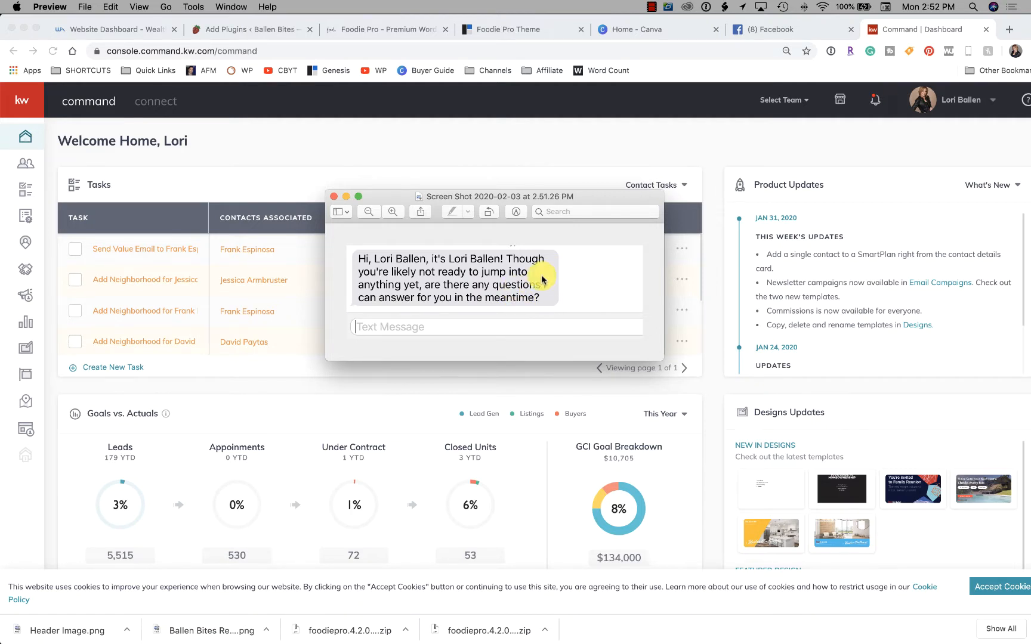
pyautogui.moveTo(510, 298)
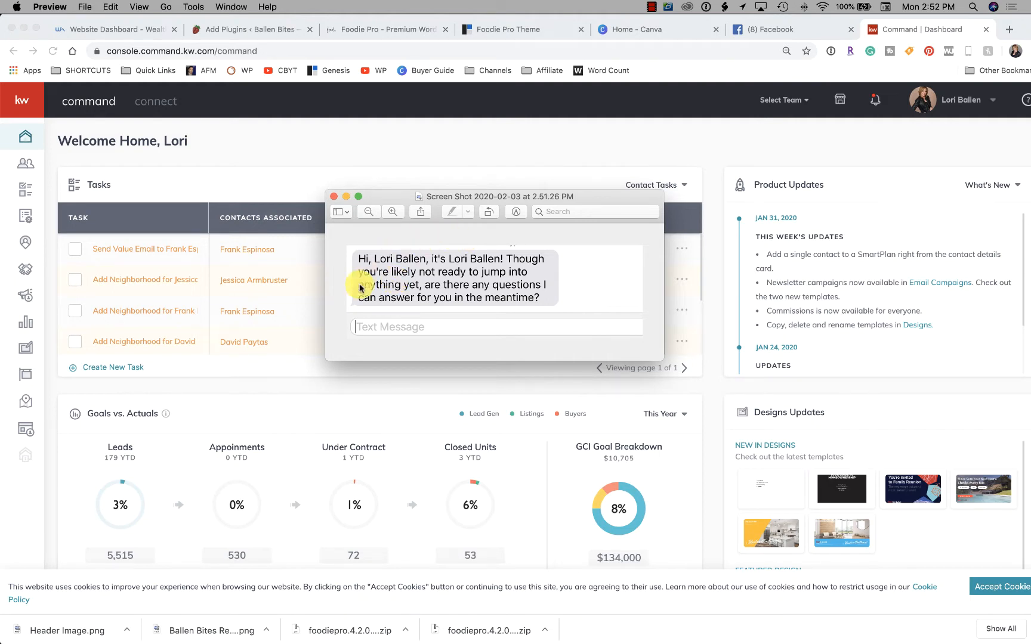
pyautogui.moveTo(581, 327)
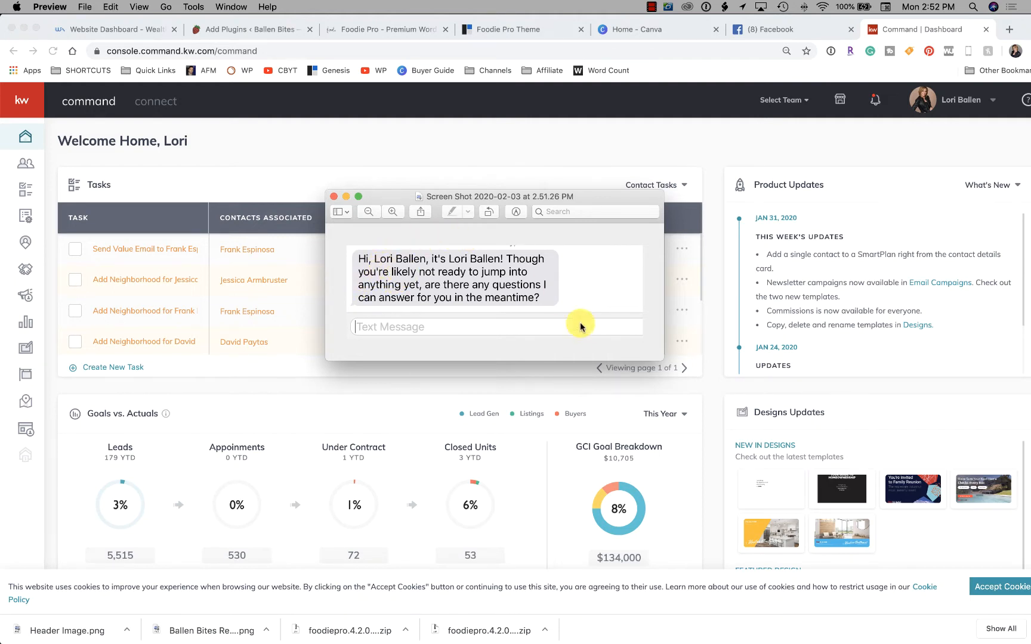
pyautogui.moveTo(562, 301)
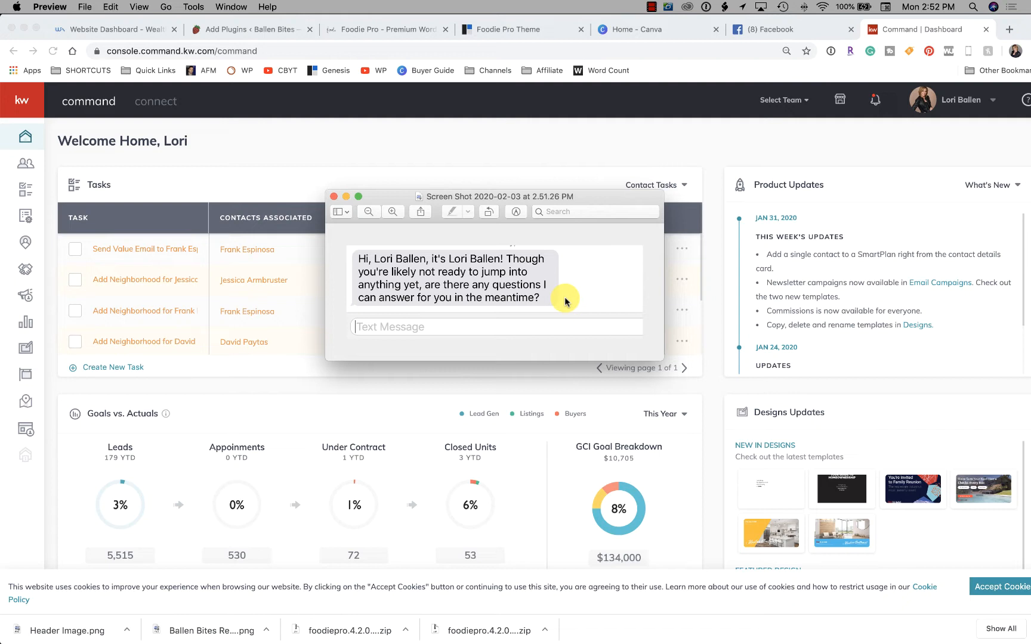
pyautogui.moveTo(323, 188)
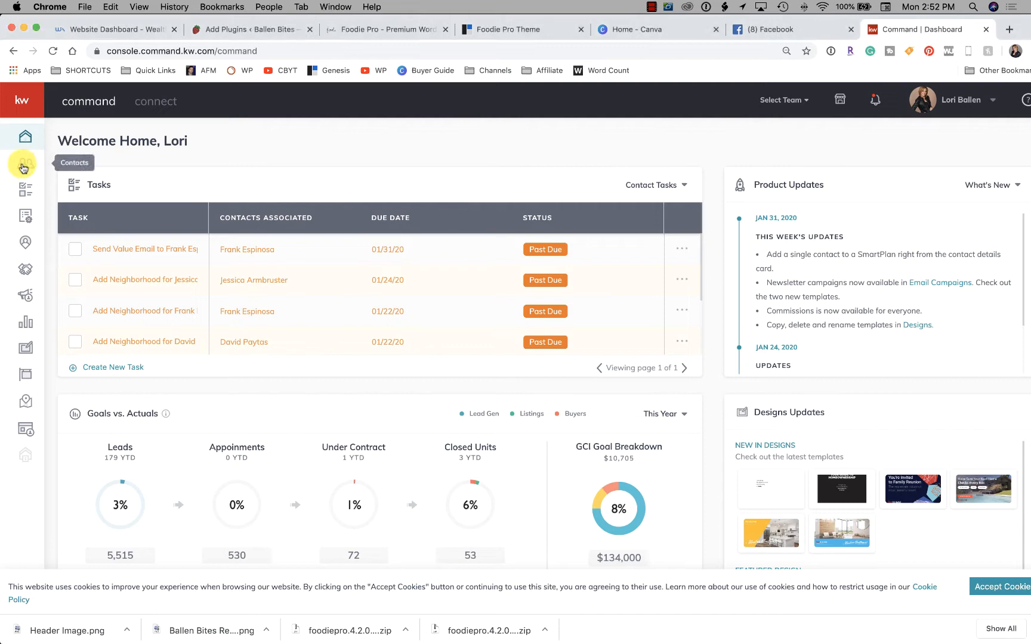
pyautogui.click(25, 166)
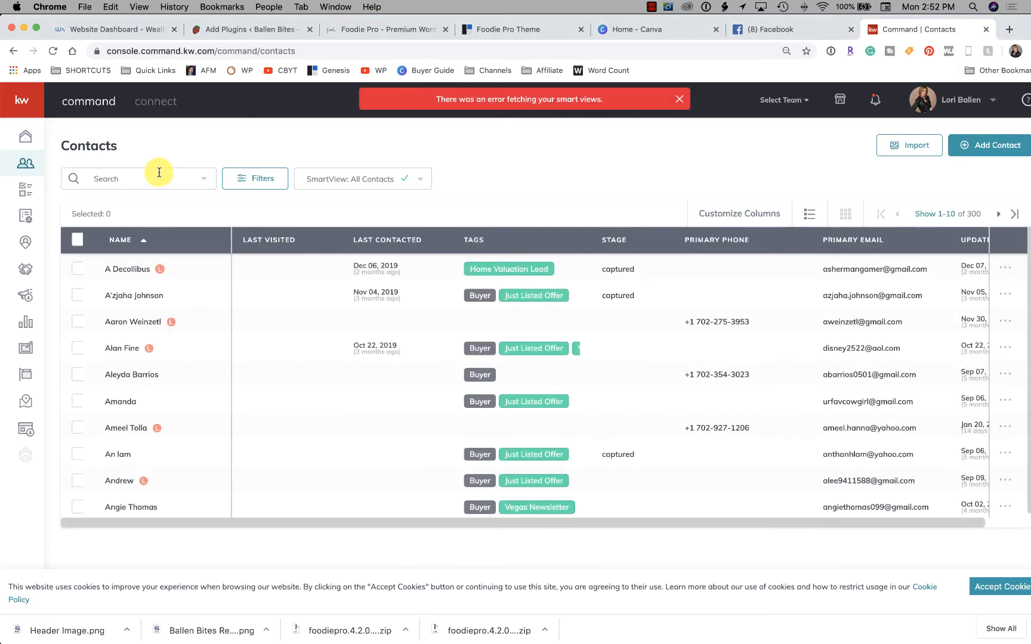
pyautogui.write('lori ballen')
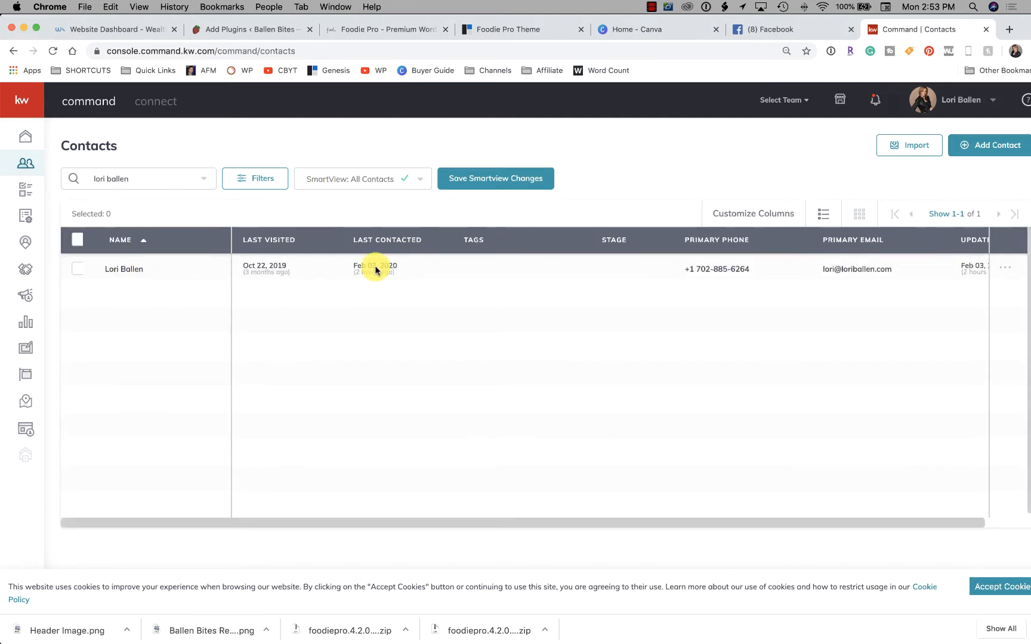
pyautogui.moveTo(360, 287)
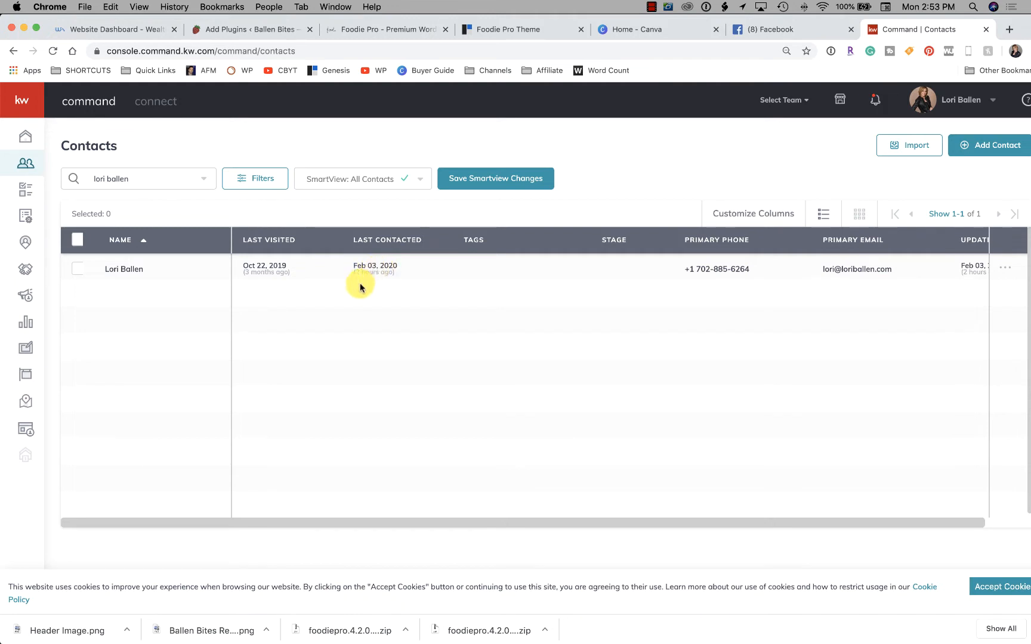
pyautogui.moveTo(525, 301)
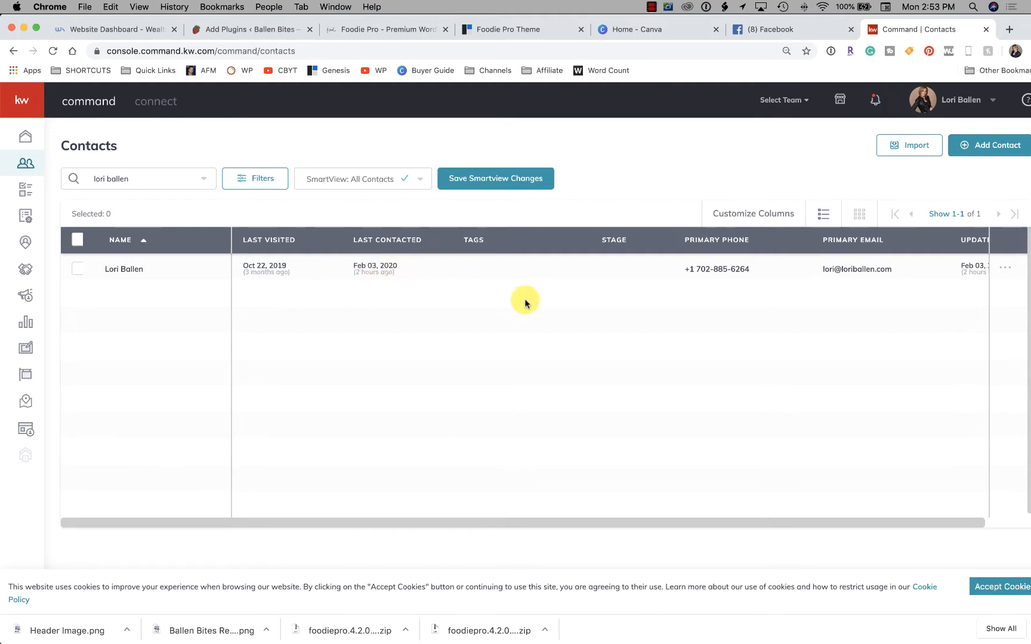
# - Open the matching contact's record showing the Long-Term Nurture SMS on its timeline
pyautogui.click(124, 269)
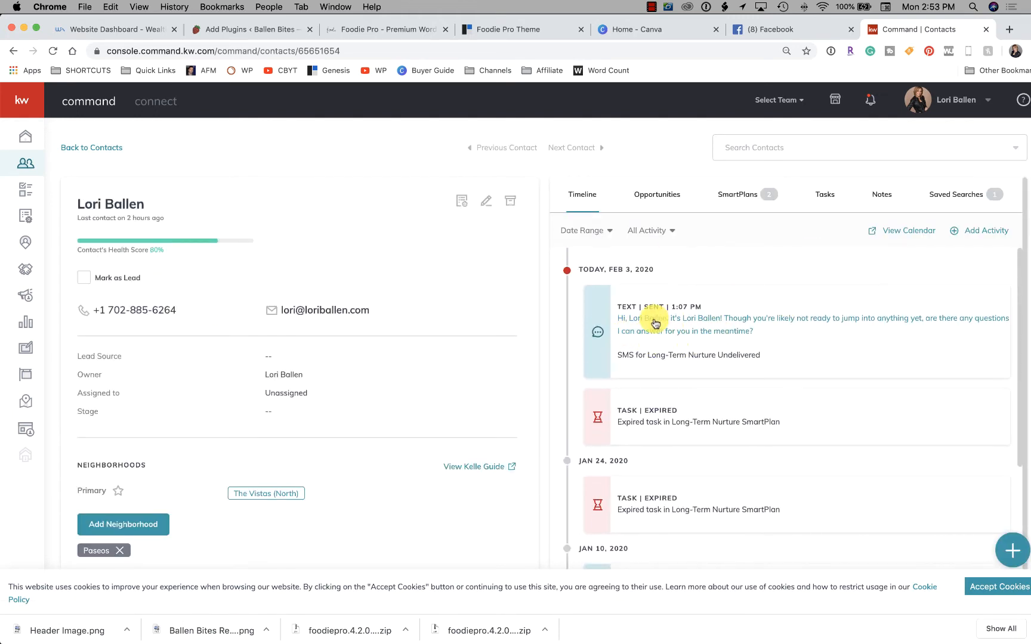
pyautogui.moveTo(795, 350)
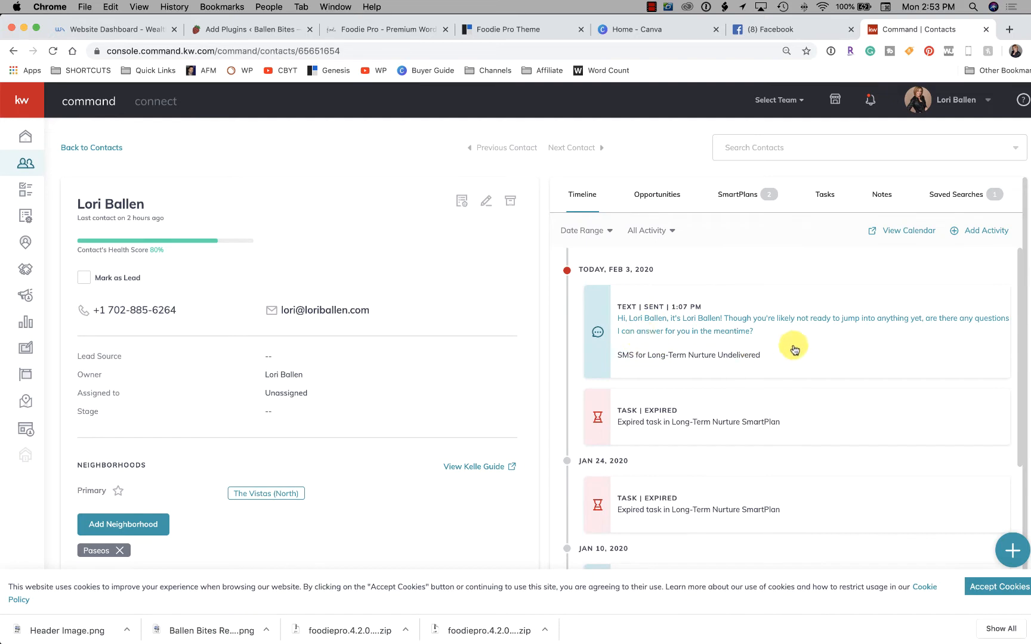
pyautogui.moveTo(807, 346)
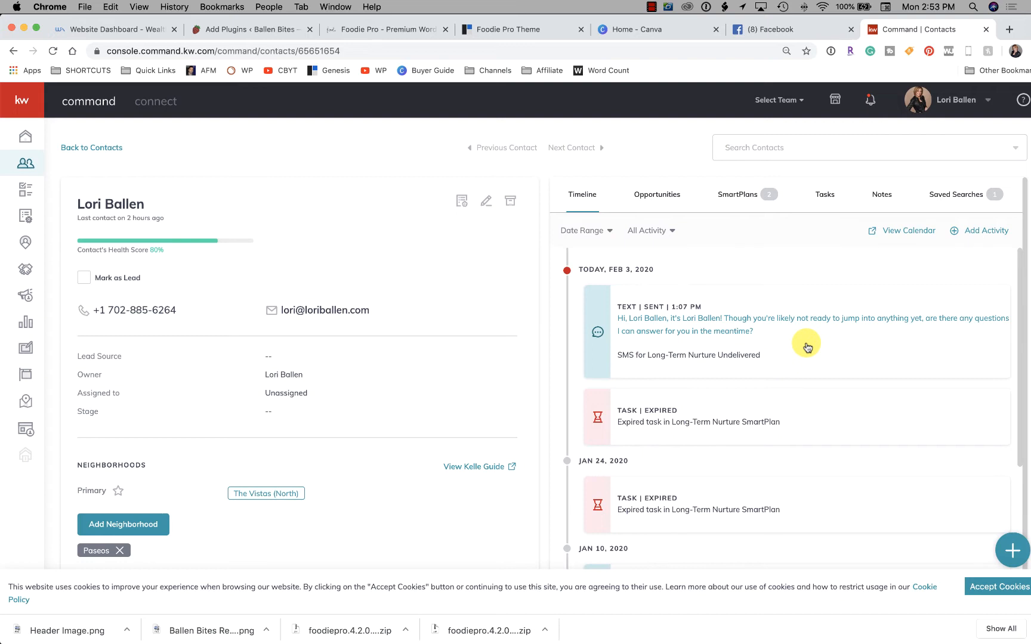
pyautogui.moveTo(418, 152)
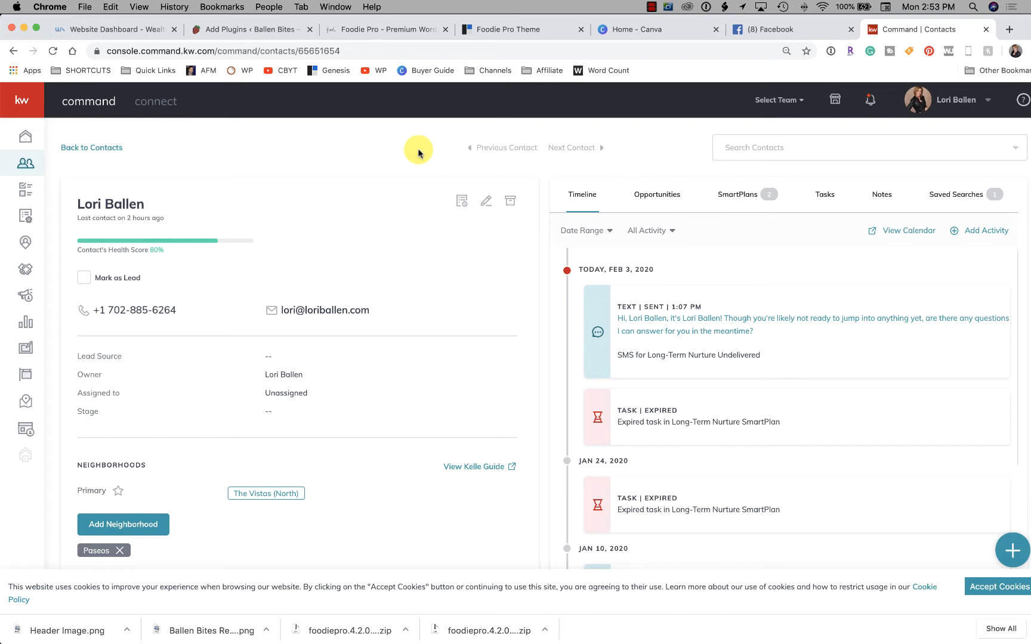
pyautogui.moveTo(871, 100)
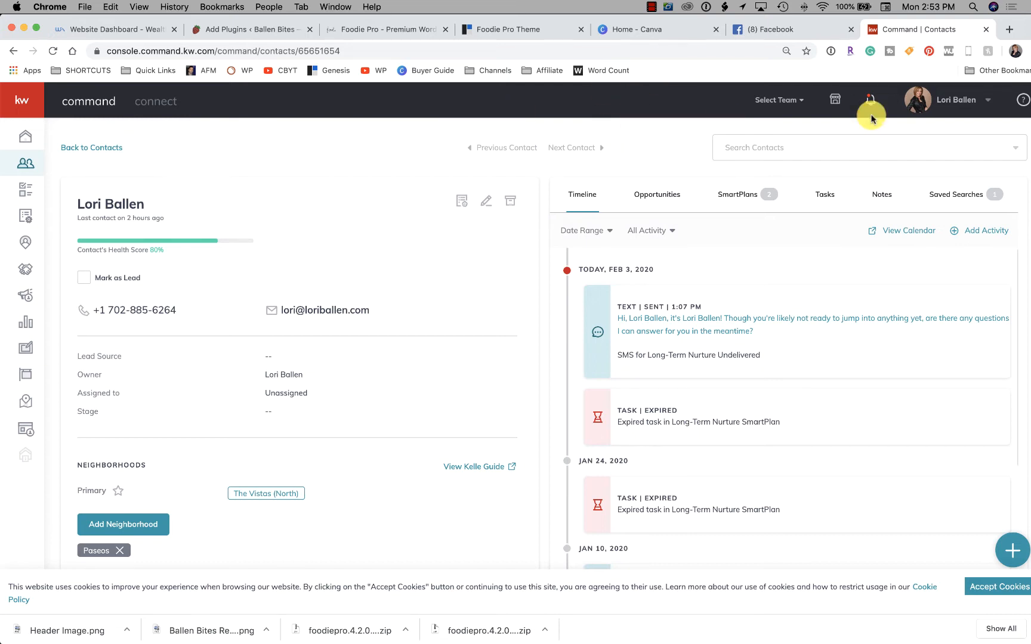
pyautogui.moveTo(957, 103)
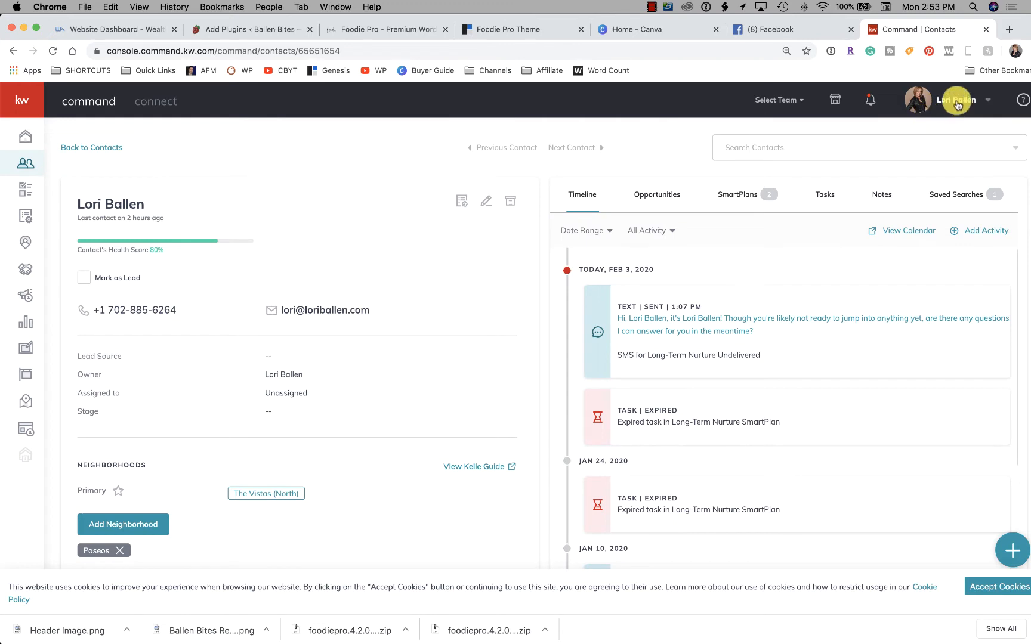
# - Go to account Settings from the profile menu to see connected services
pyautogui.click(957, 100)
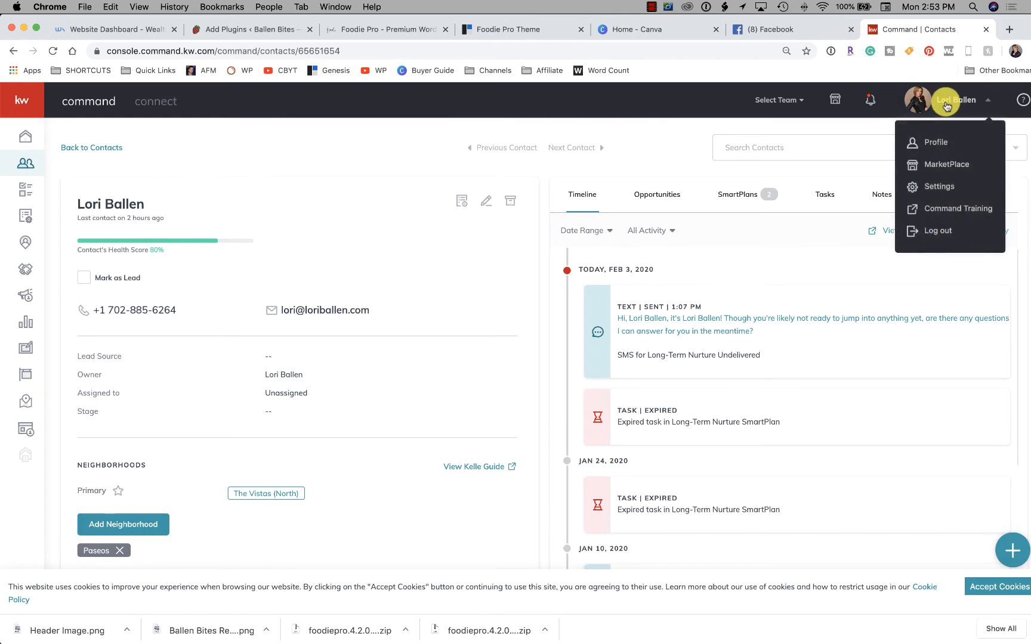
pyautogui.moveTo(963, 128)
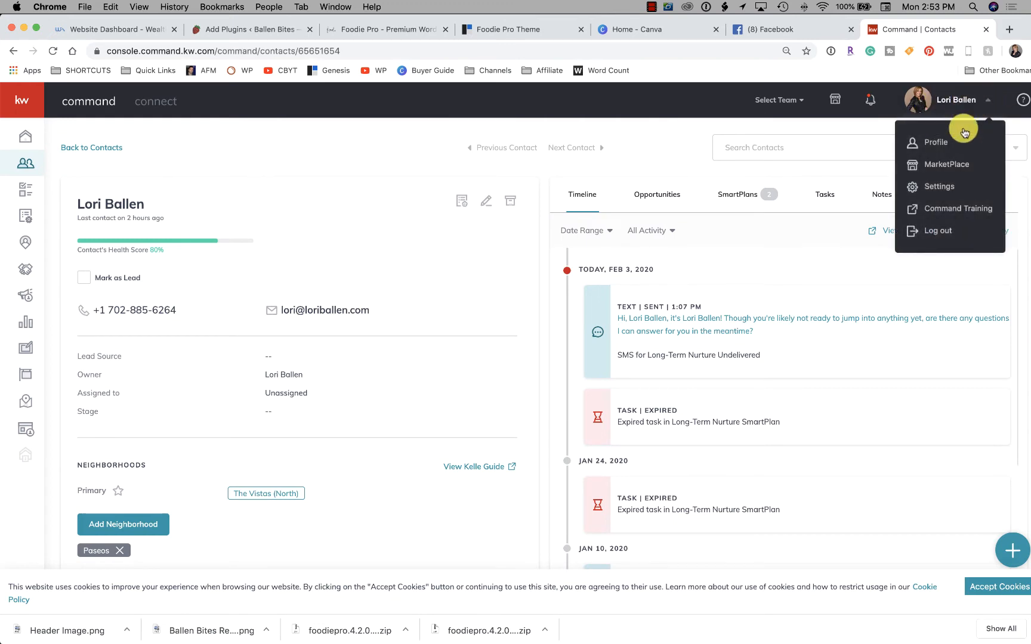
pyautogui.click(939, 186)
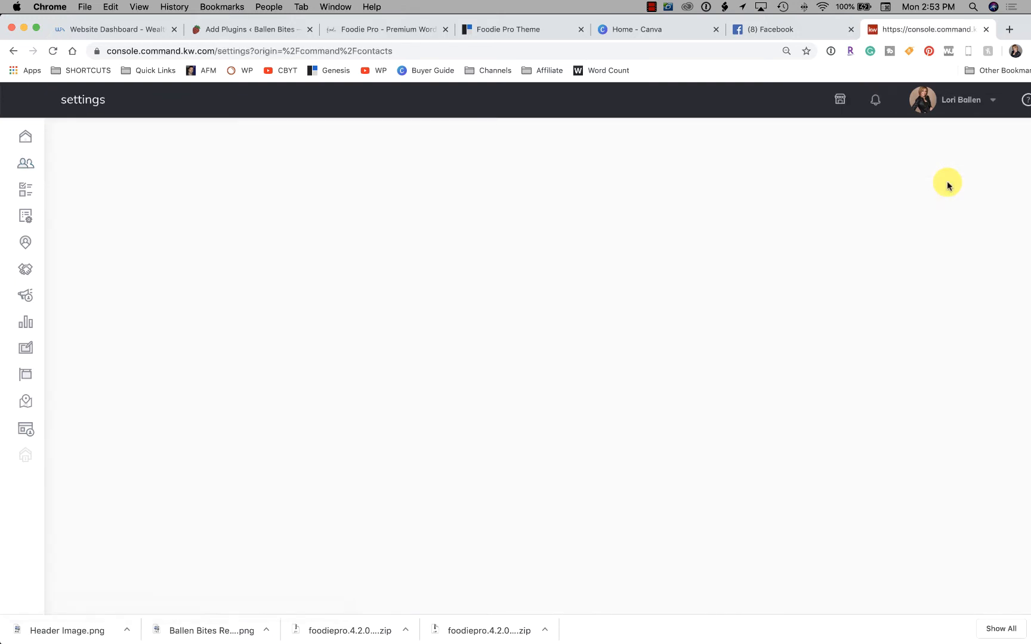
pyautogui.moveTo(599, 375)
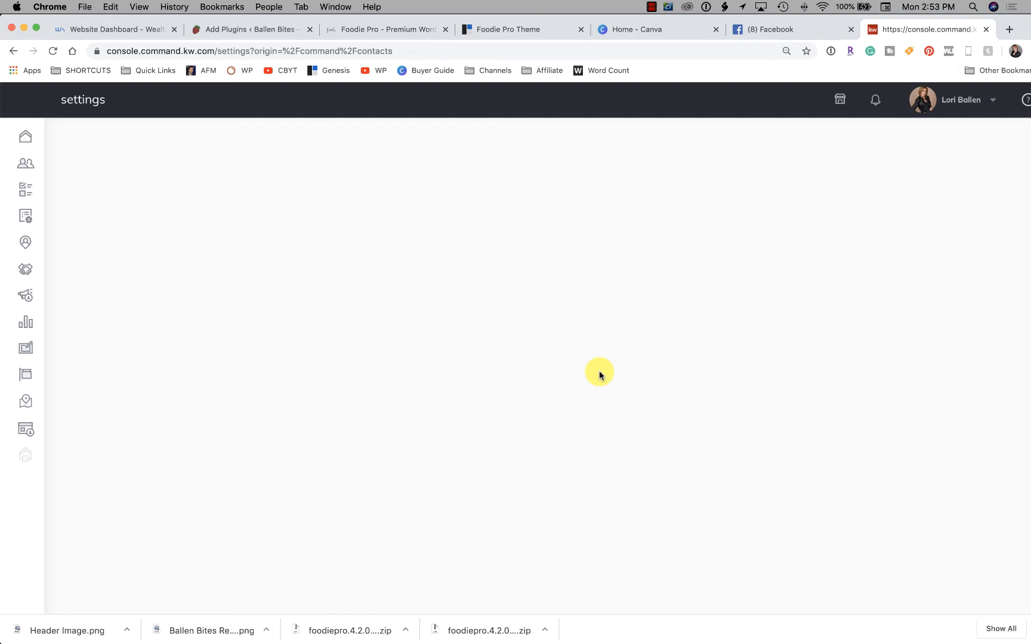
pyautogui.moveTo(704, 550)
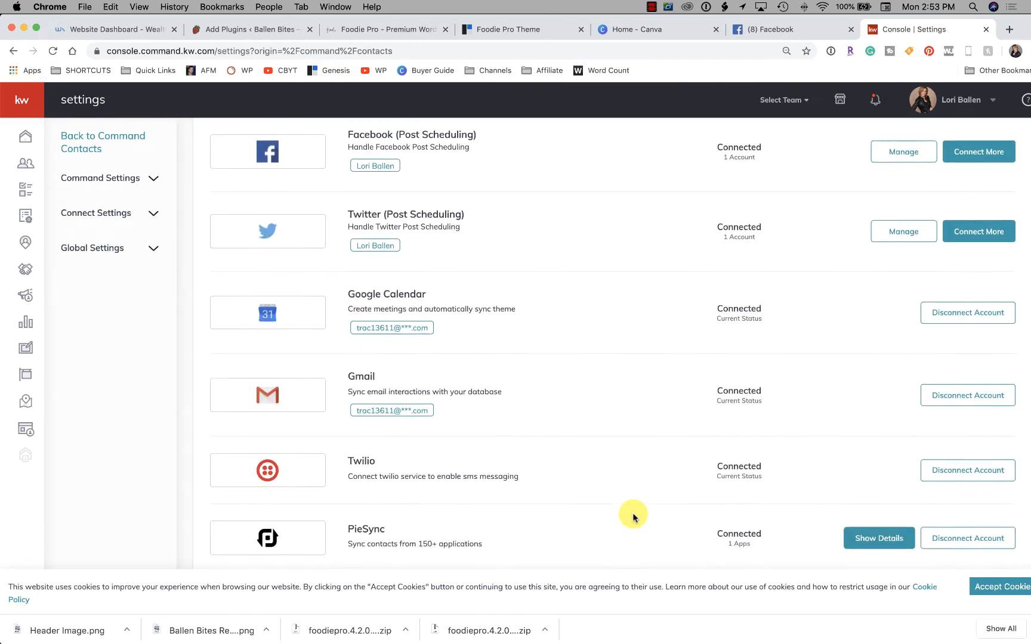
# - Review the Gmail, Twilio and PieSync integrations, then head to the SmartPlans section
pyautogui.scroll(-3)
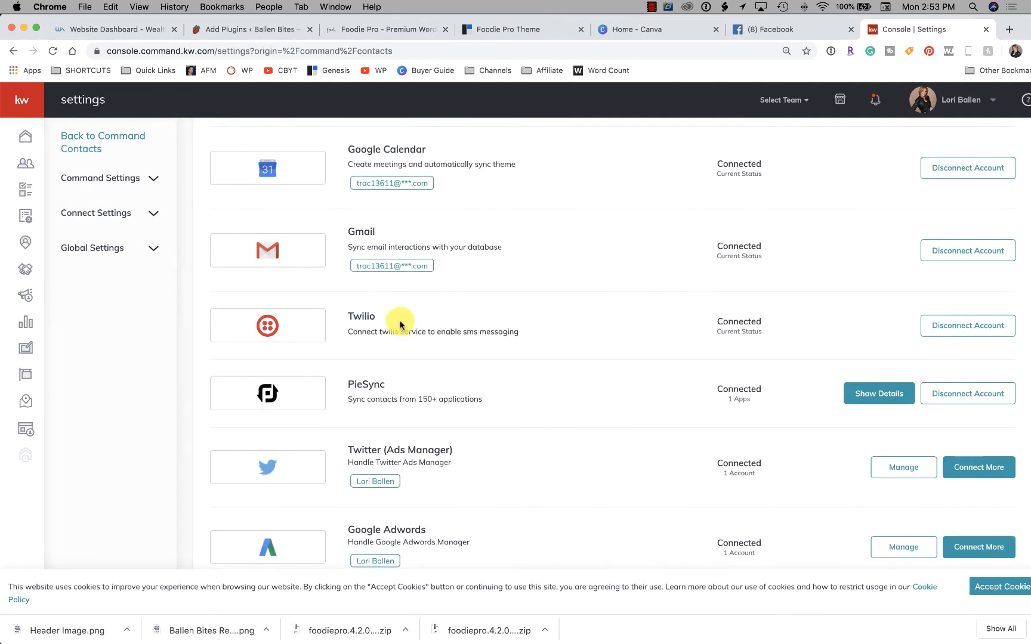
pyautogui.moveTo(737, 331)
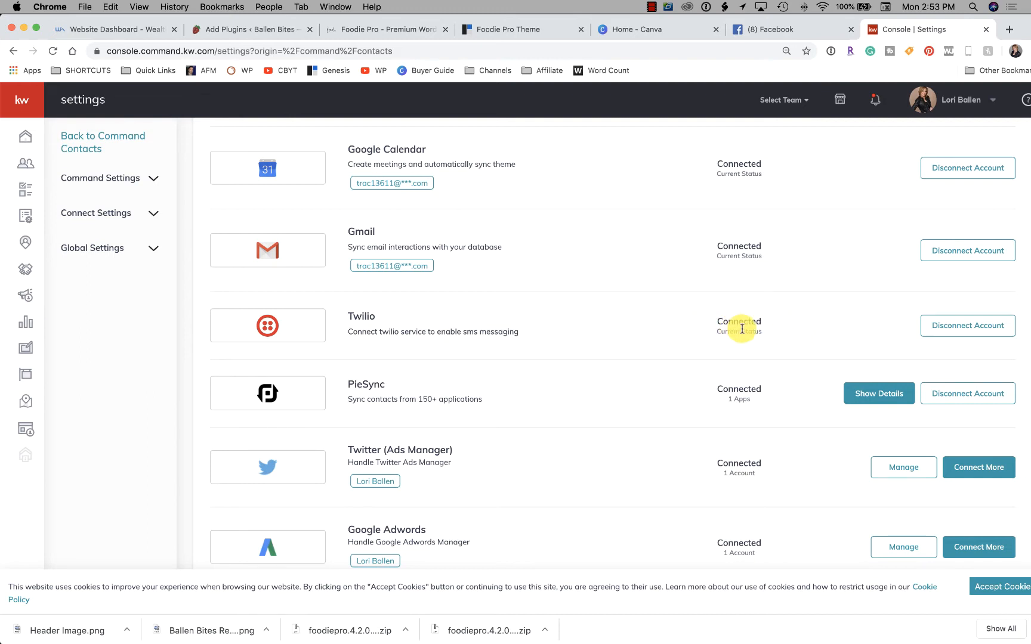
pyautogui.moveTo(440, 333)
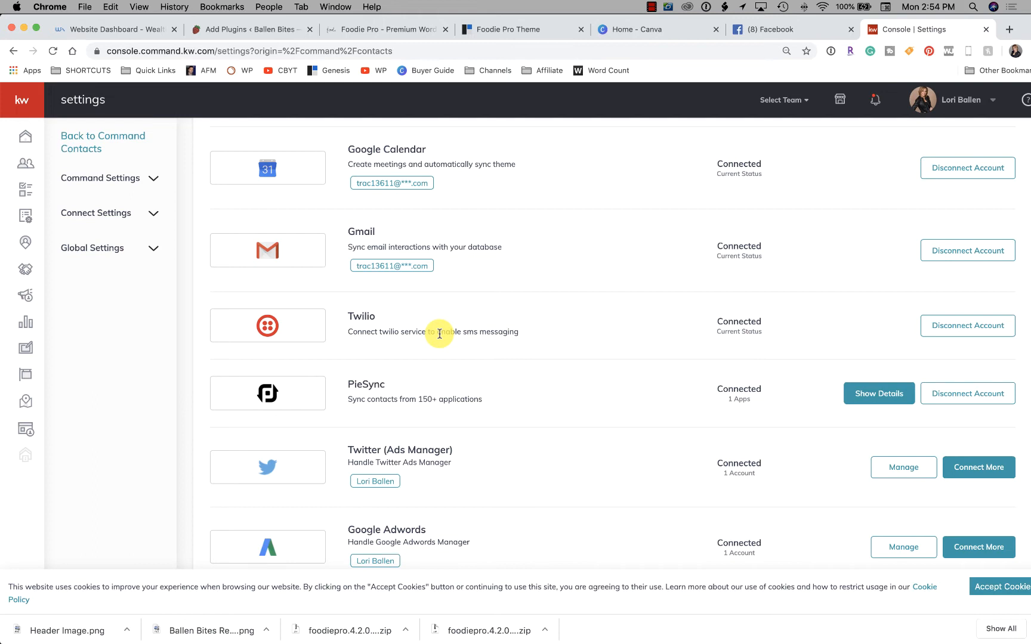
pyautogui.moveTo(473, 330)
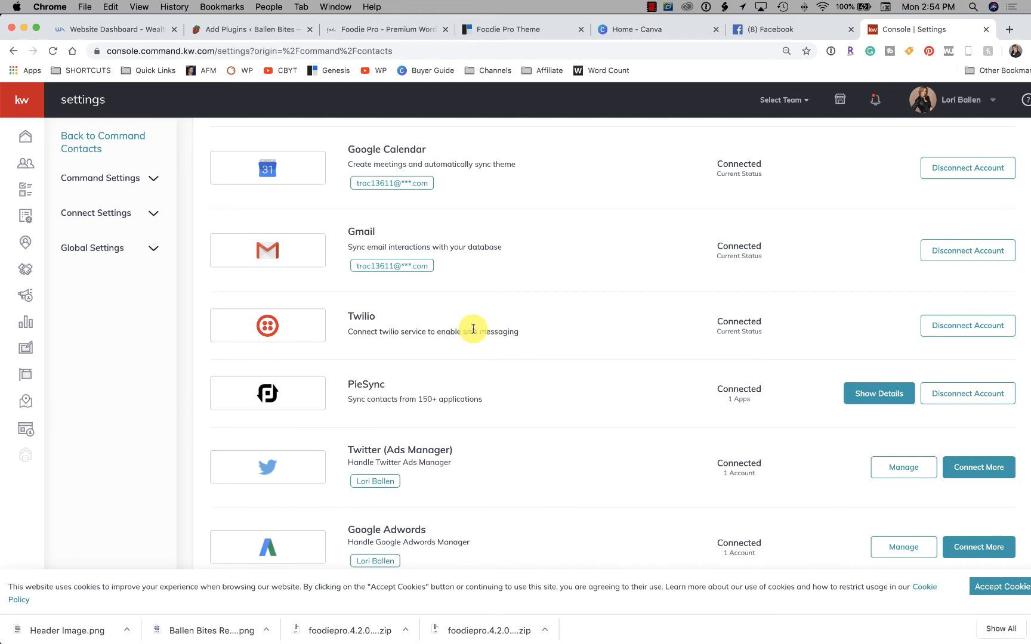
pyautogui.moveTo(272, 286)
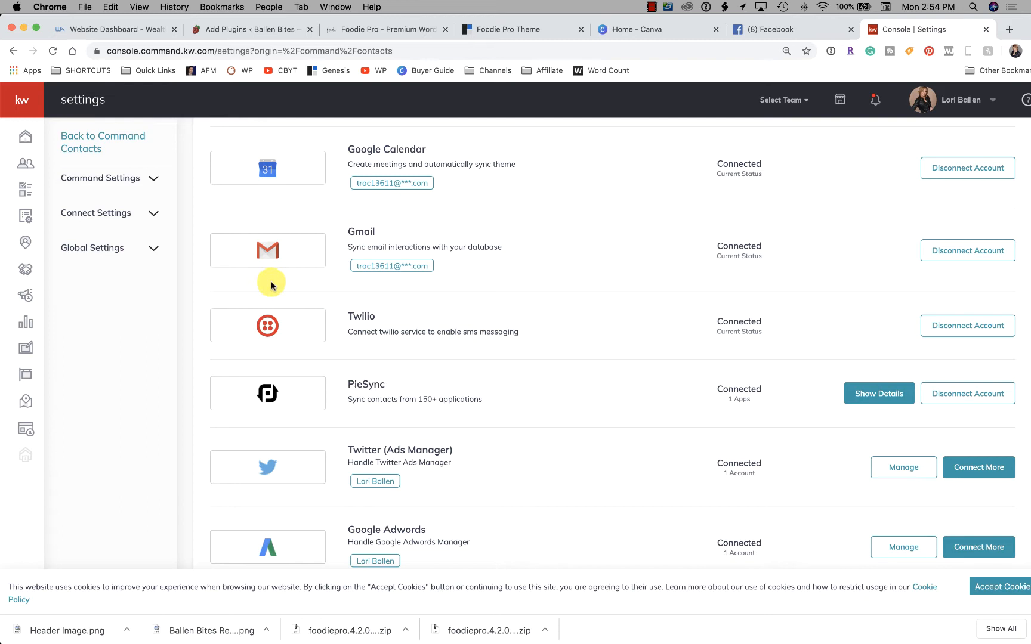
pyautogui.moveTo(335, 319)
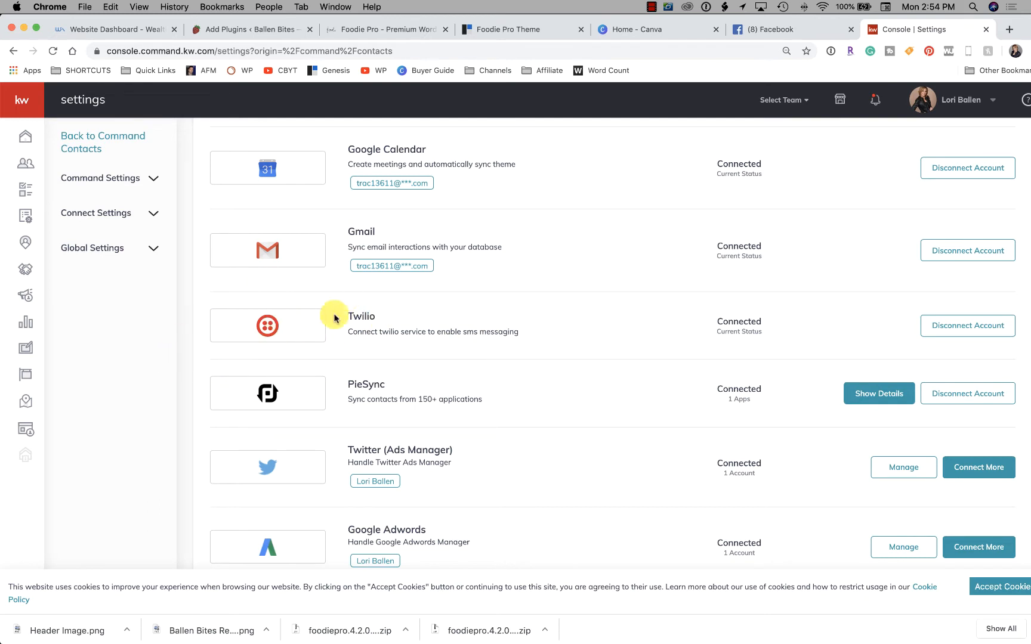
pyautogui.scroll(3)
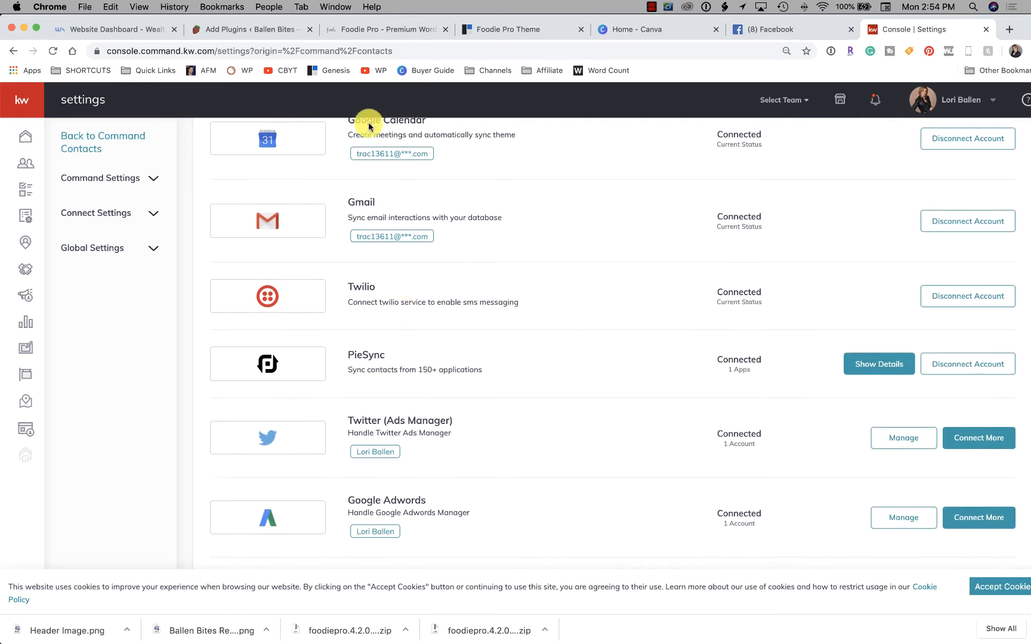
pyautogui.moveTo(371, 88)
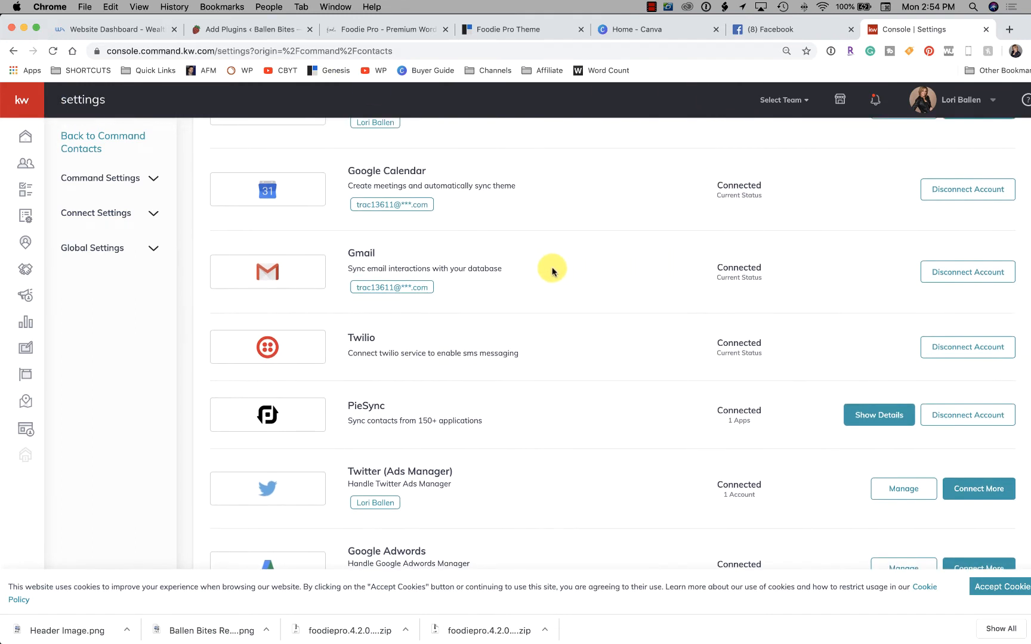
pyautogui.moveTo(25, 165)
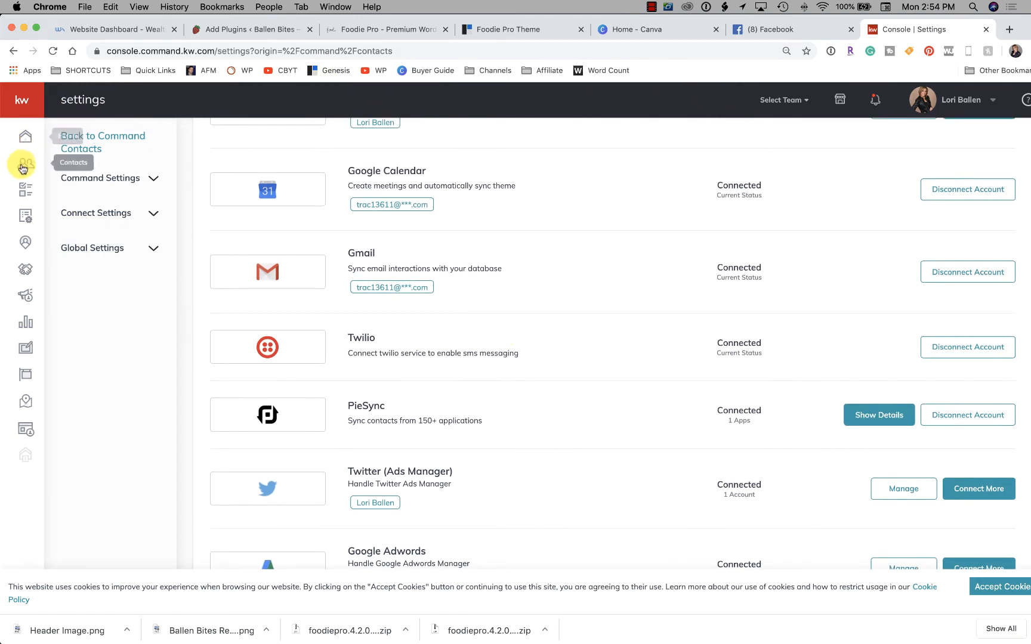
pyautogui.scroll(-3)
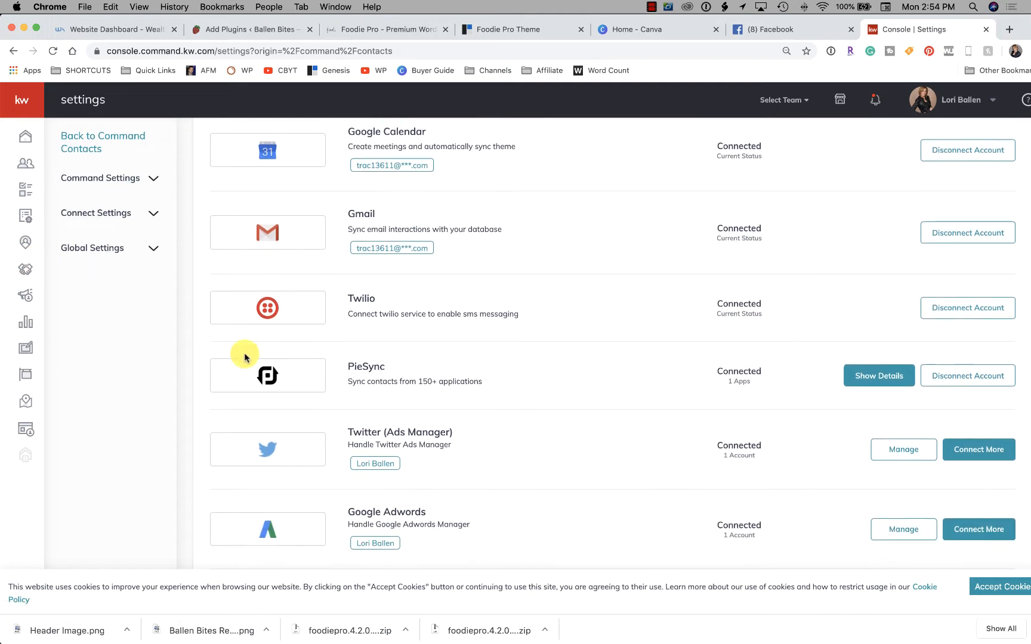
pyautogui.moveTo(26, 402)
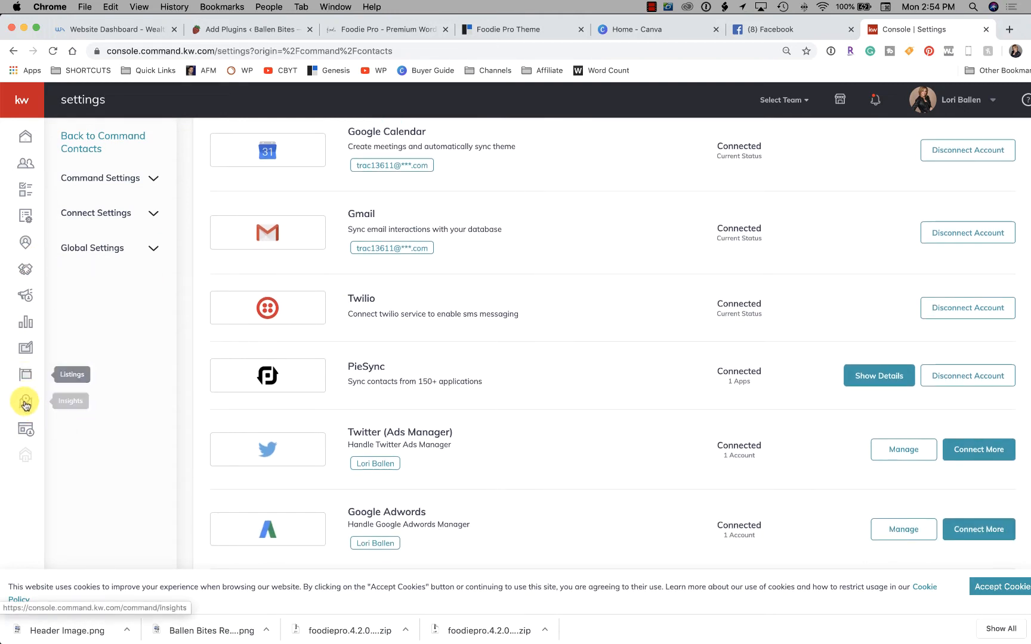
pyautogui.moveTo(25, 408)
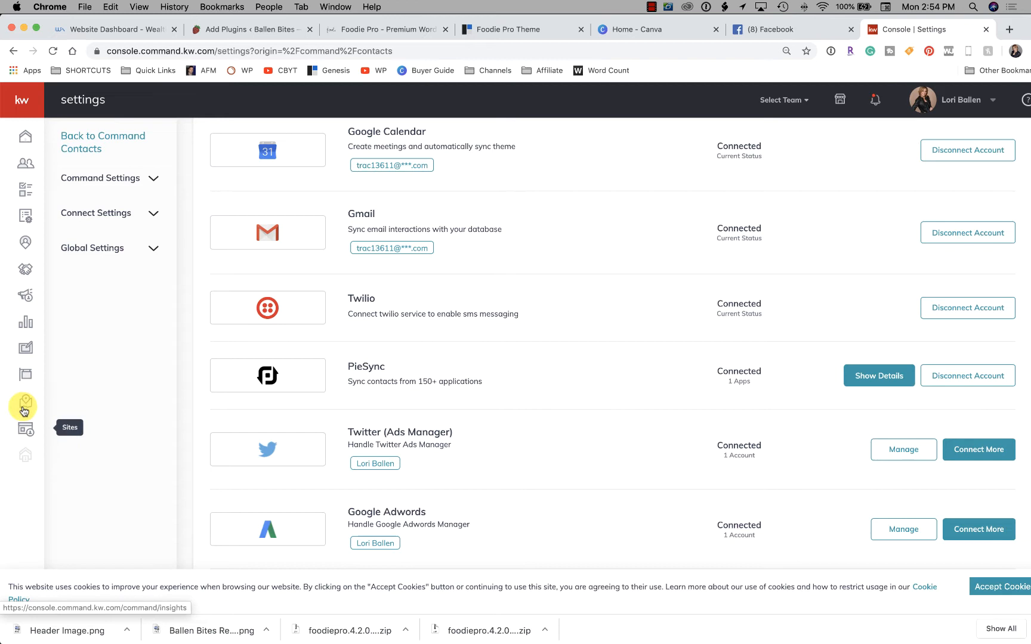
pyautogui.moveTo(25, 247)
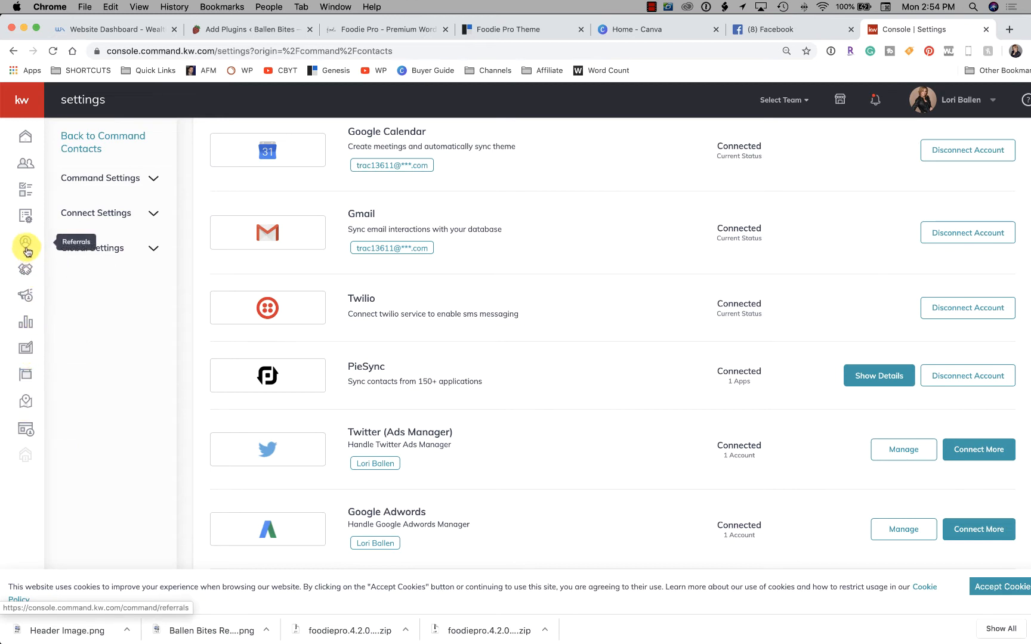
pyautogui.moveTo(24, 190)
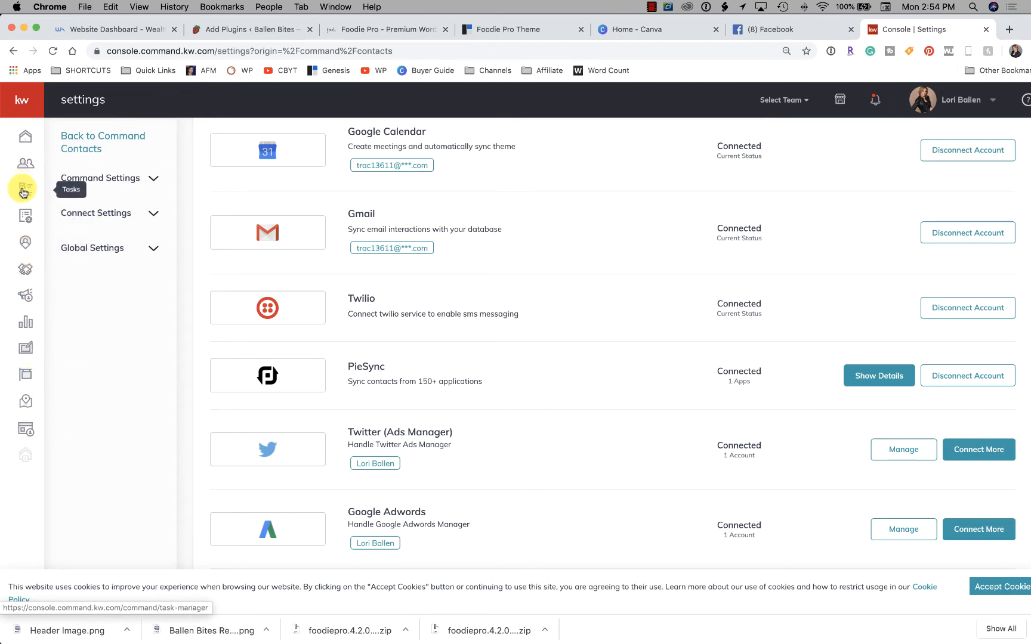
pyautogui.click(25, 218)
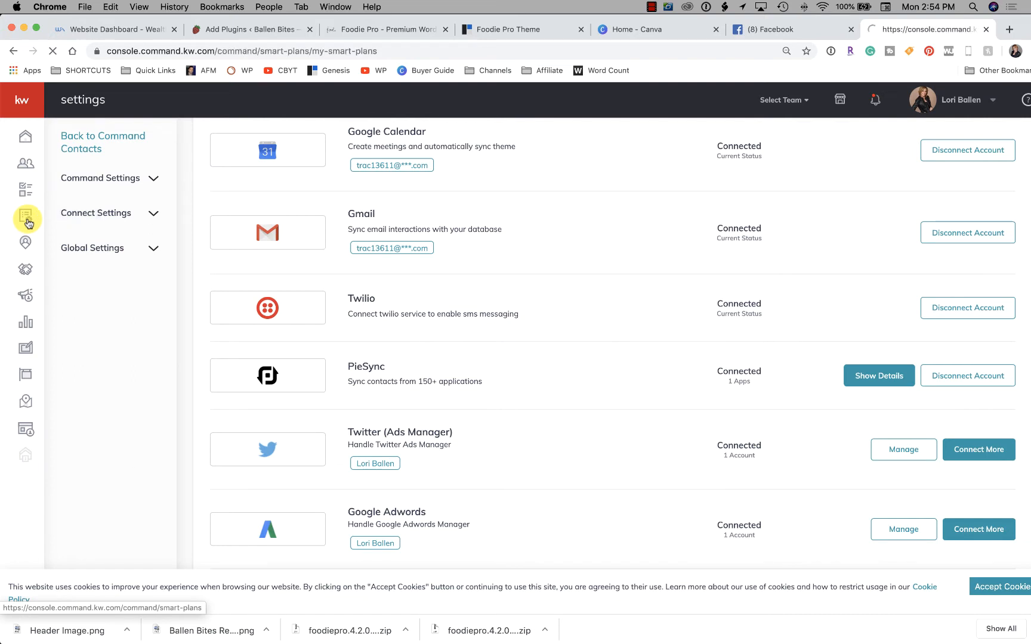
# - Switch to the SmartPlans Library and browse its ready-made plans down to Home Anniversary
pyautogui.click(28, 219)
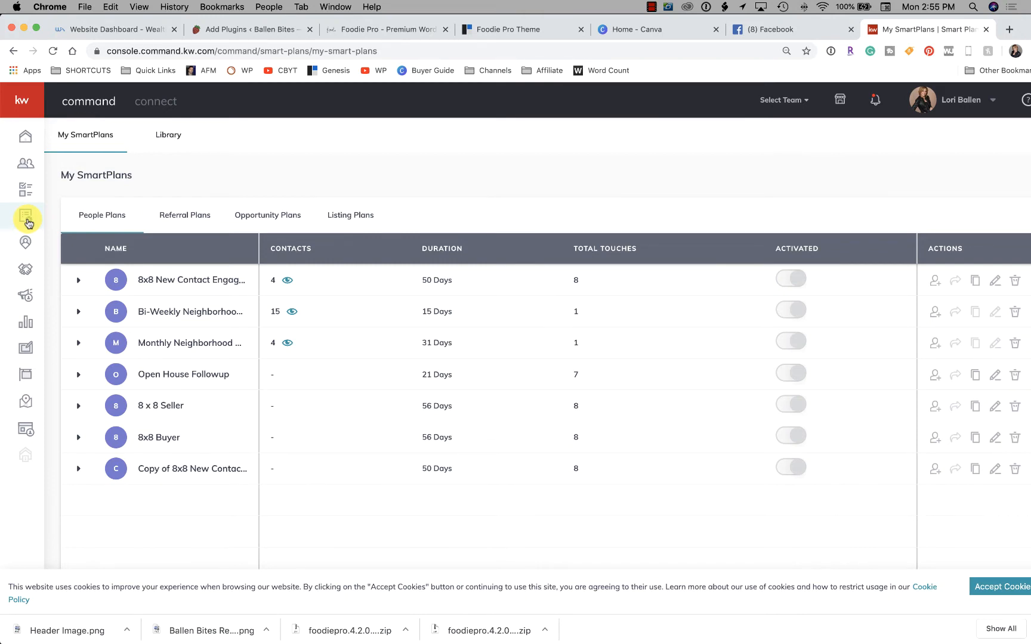
pyautogui.moveTo(27, 217)
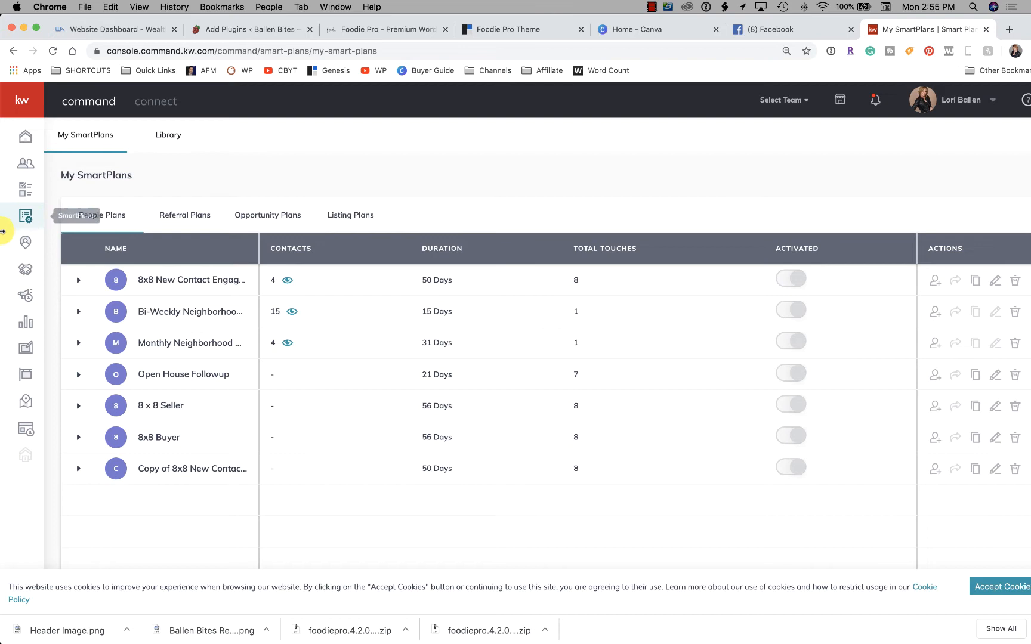
pyautogui.moveTo(559, 346)
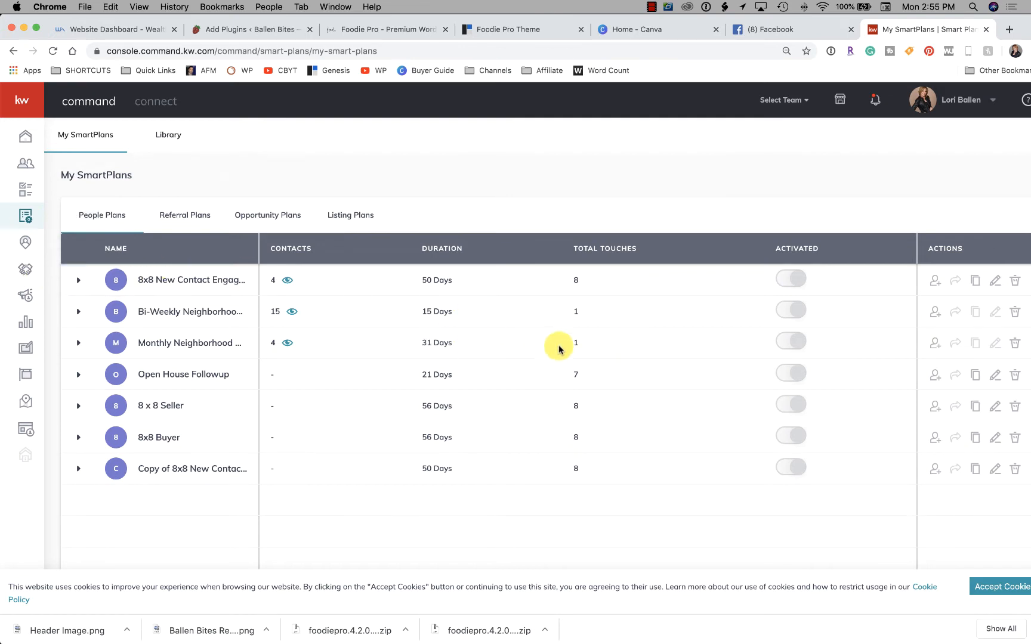
pyautogui.moveTo(350, 182)
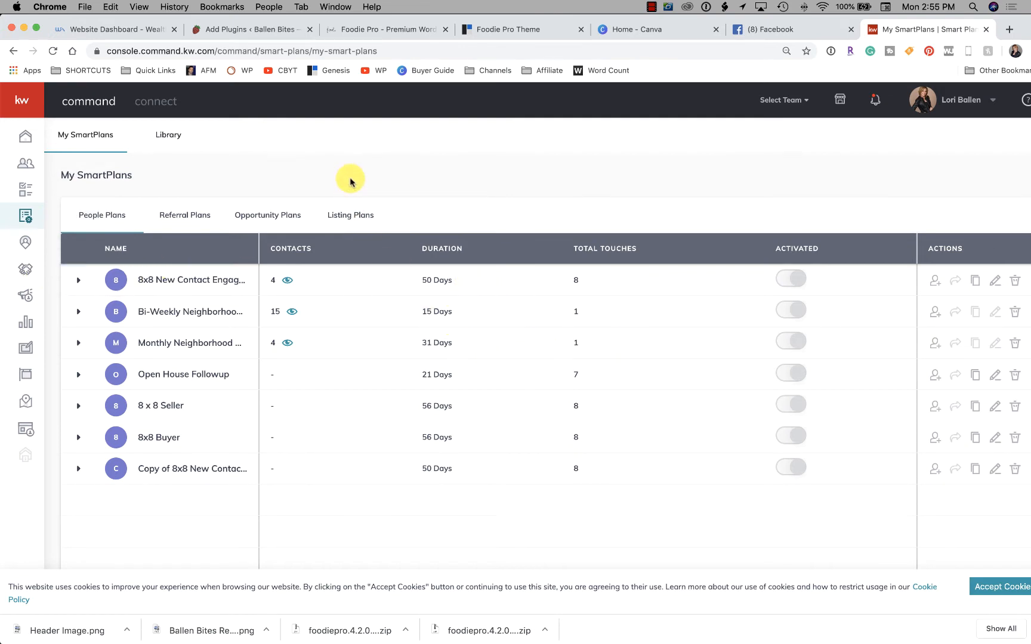
pyautogui.moveTo(247, 166)
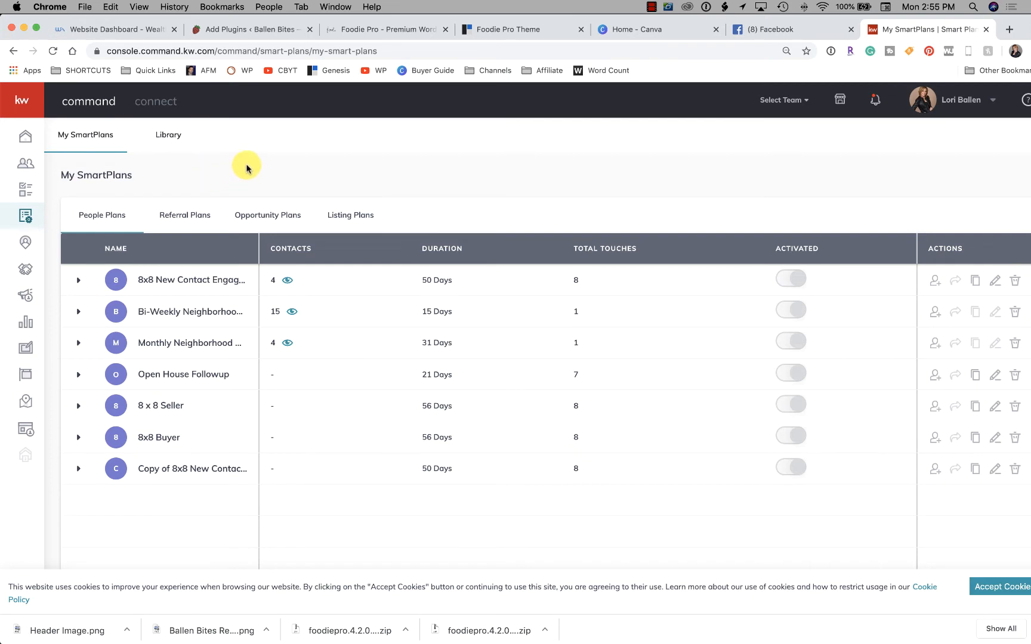
pyautogui.moveTo(608, 159)
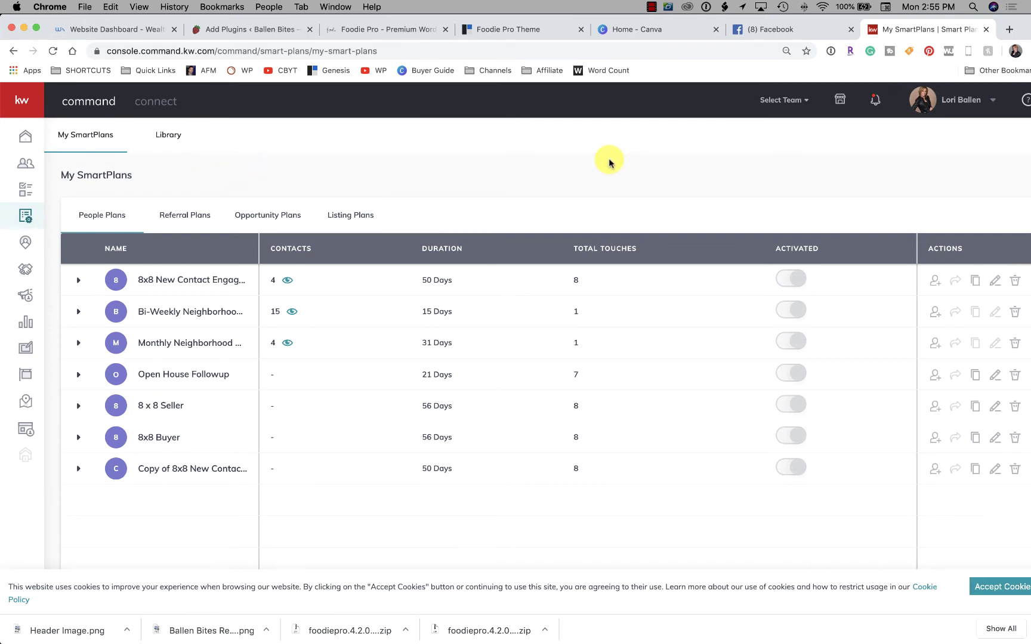
pyautogui.moveTo(543, 175)
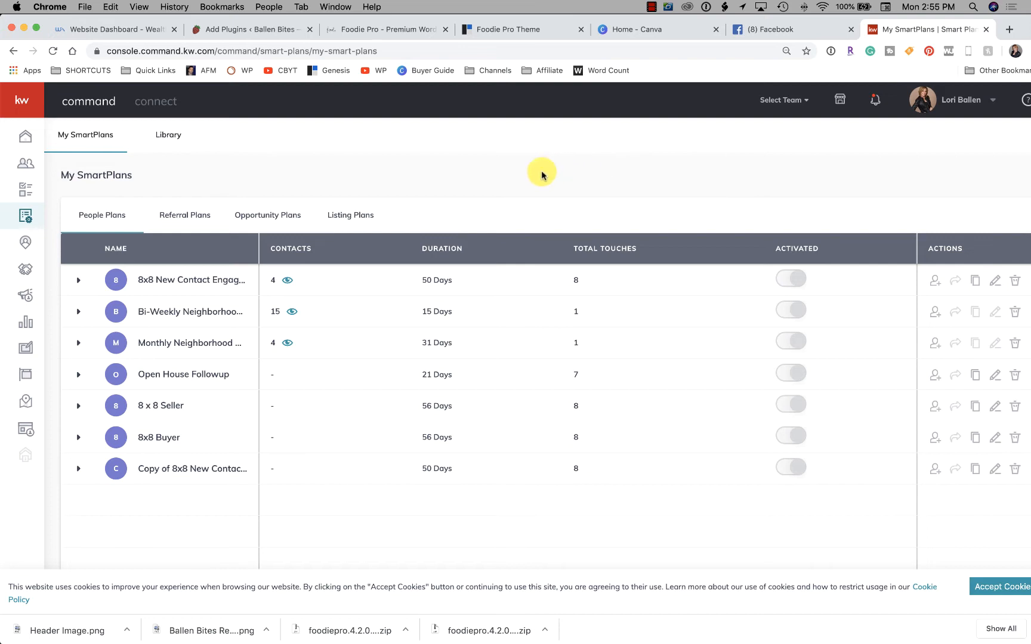
pyautogui.moveTo(478, 184)
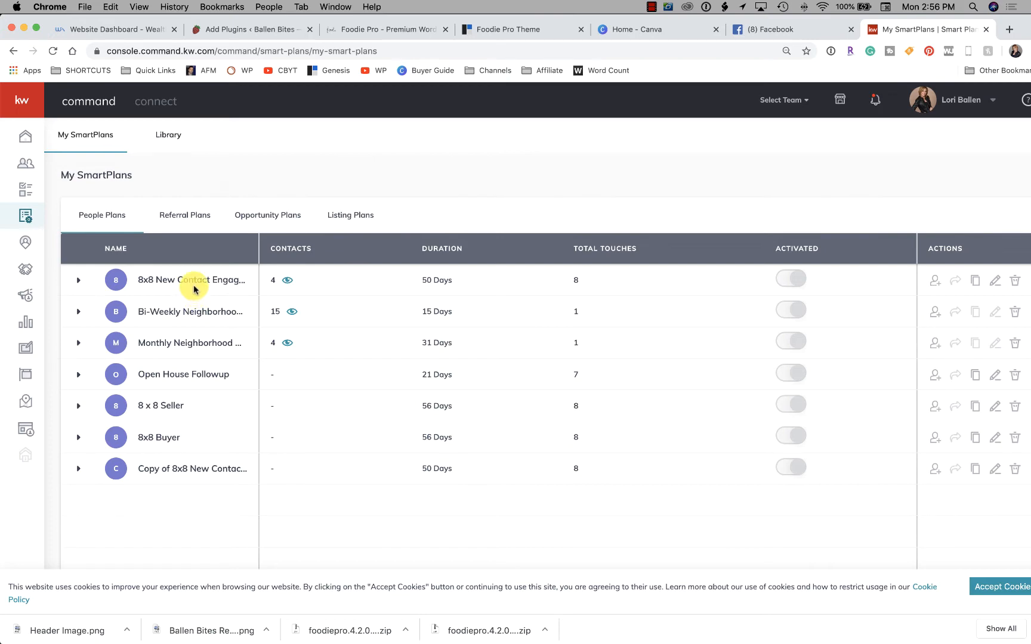
pyautogui.click(168, 134)
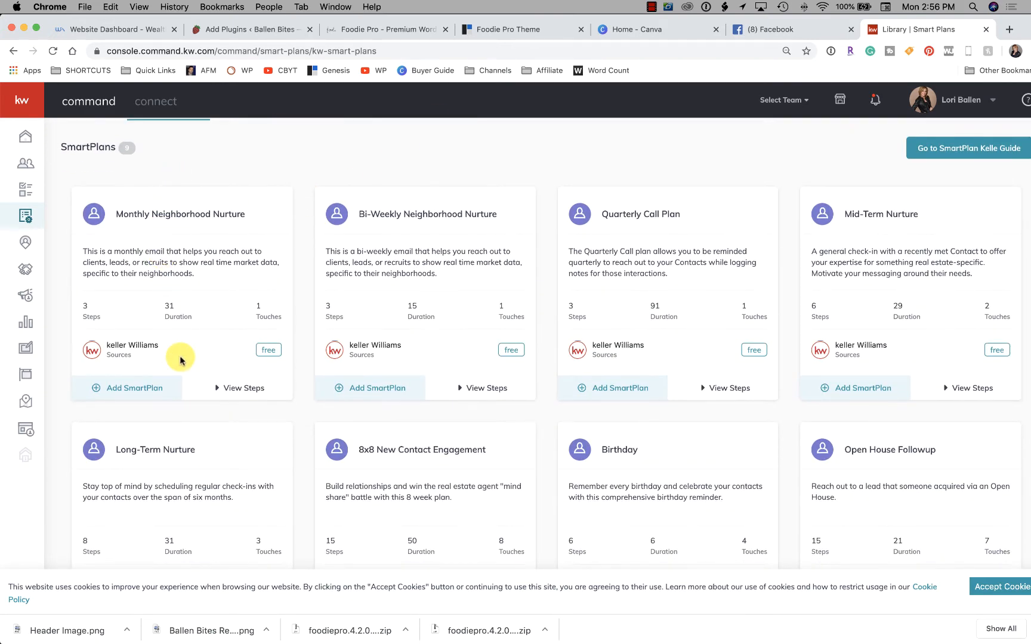
pyautogui.moveTo(435, 363)
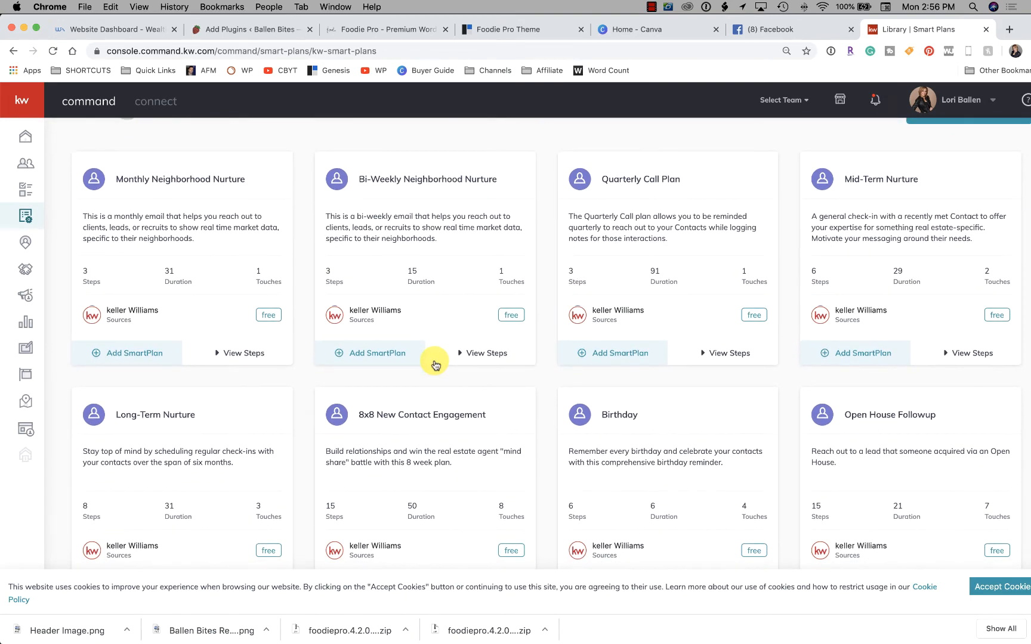
pyautogui.scroll(3)
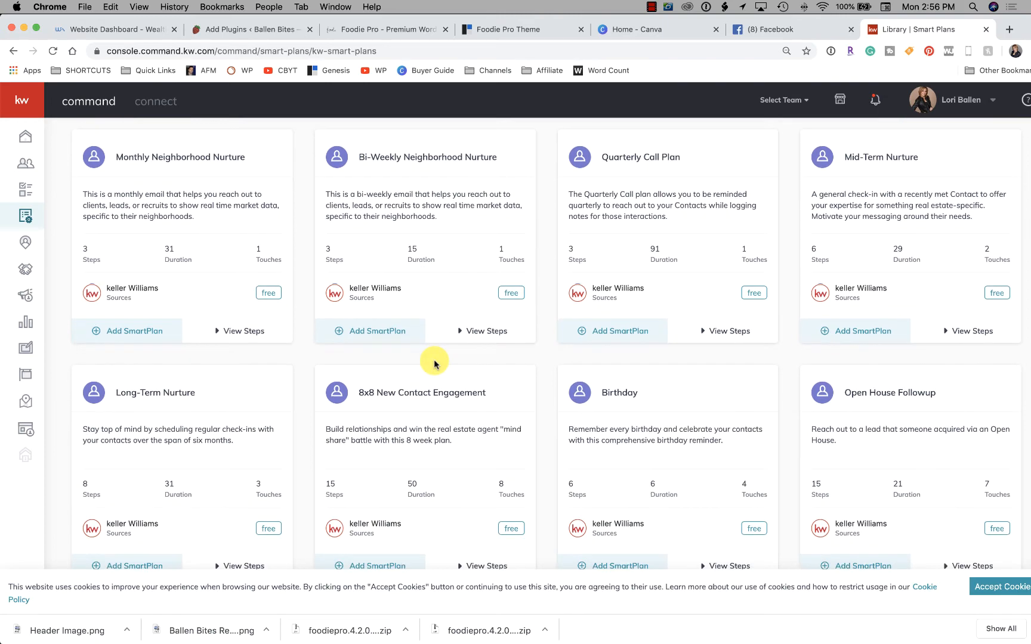
pyautogui.scroll(3)
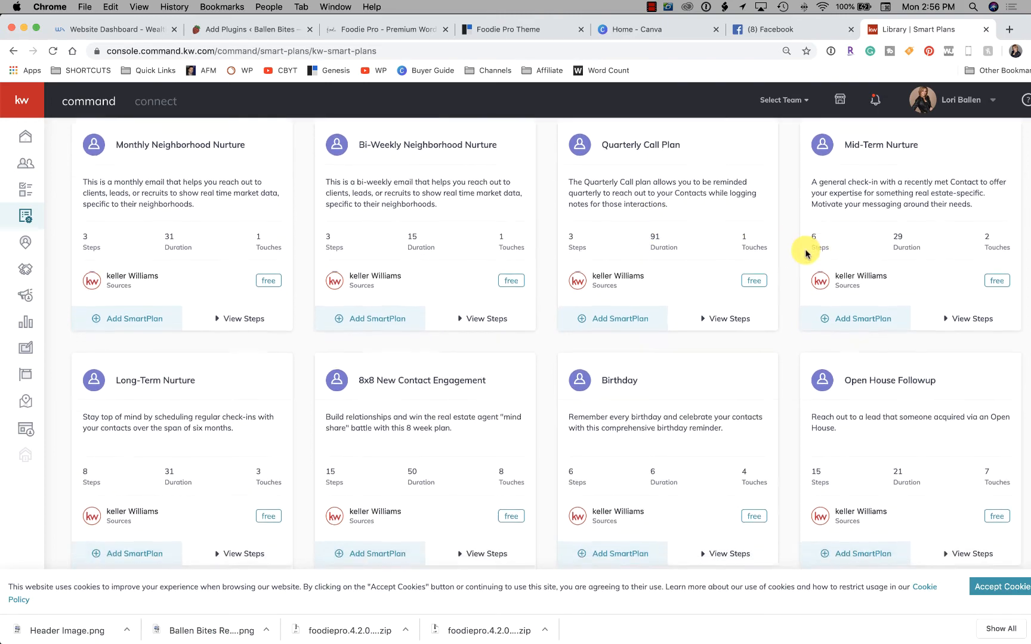
pyautogui.scroll(-3)
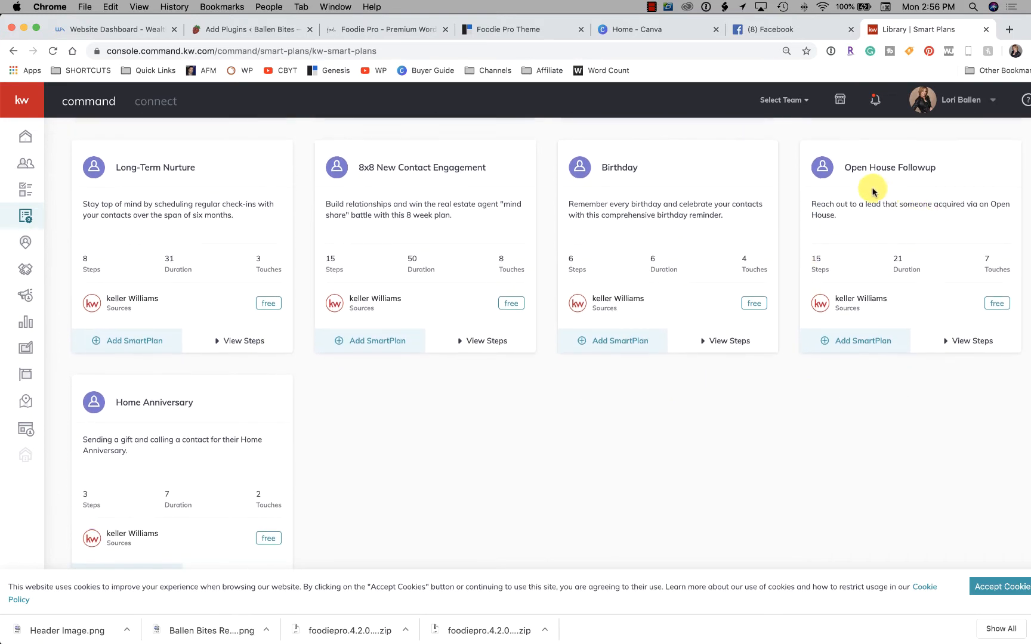
pyautogui.moveTo(926, 197)
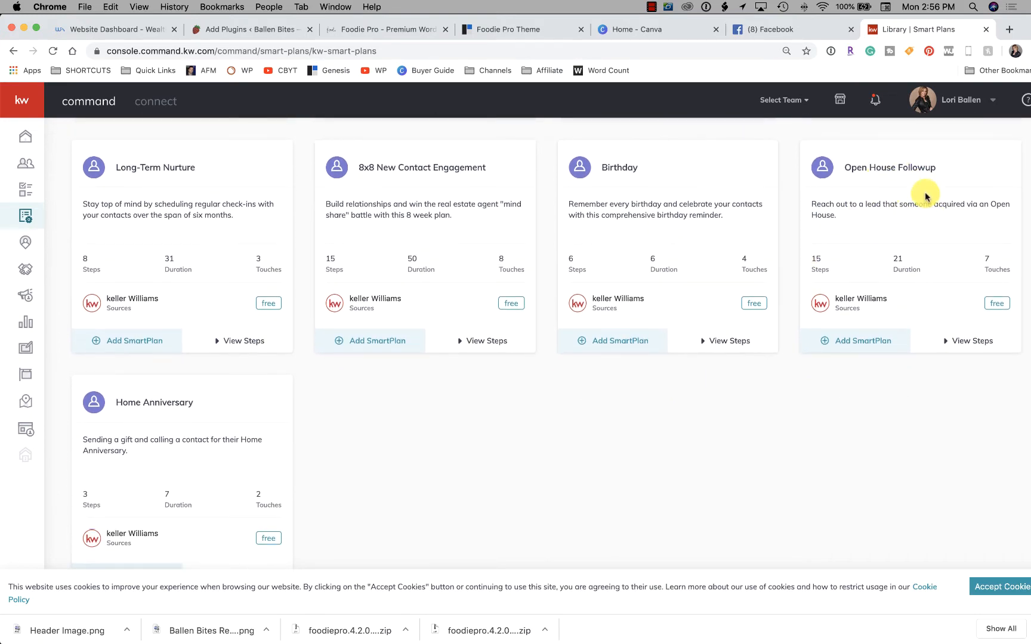
# - Expand and read through the Open House Followup plan's step sequence
pyautogui.click(972, 340)
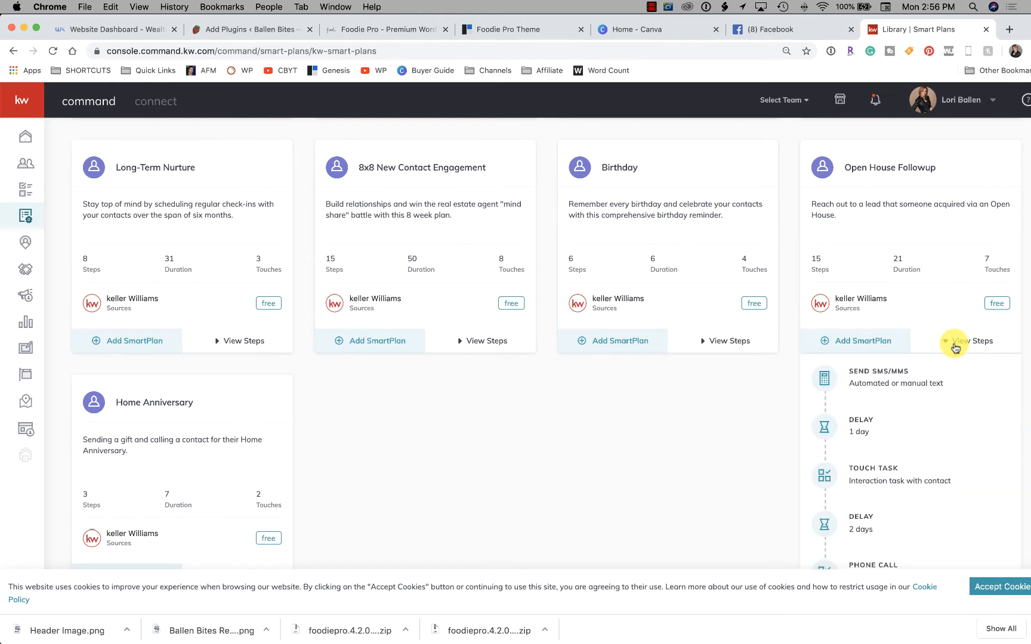
pyautogui.scroll(-3)
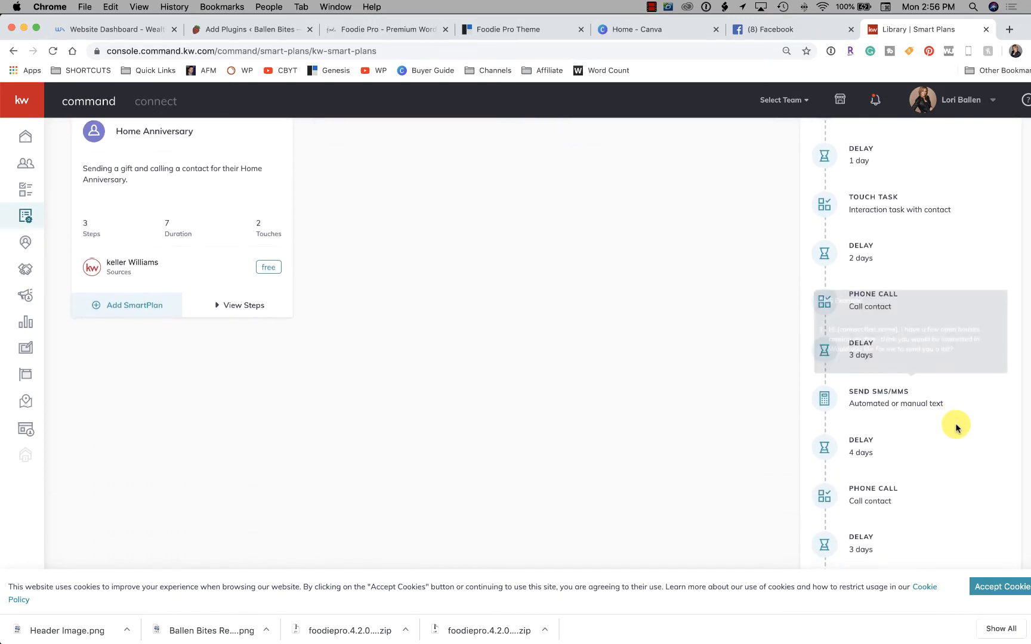
pyautogui.scroll(-3)
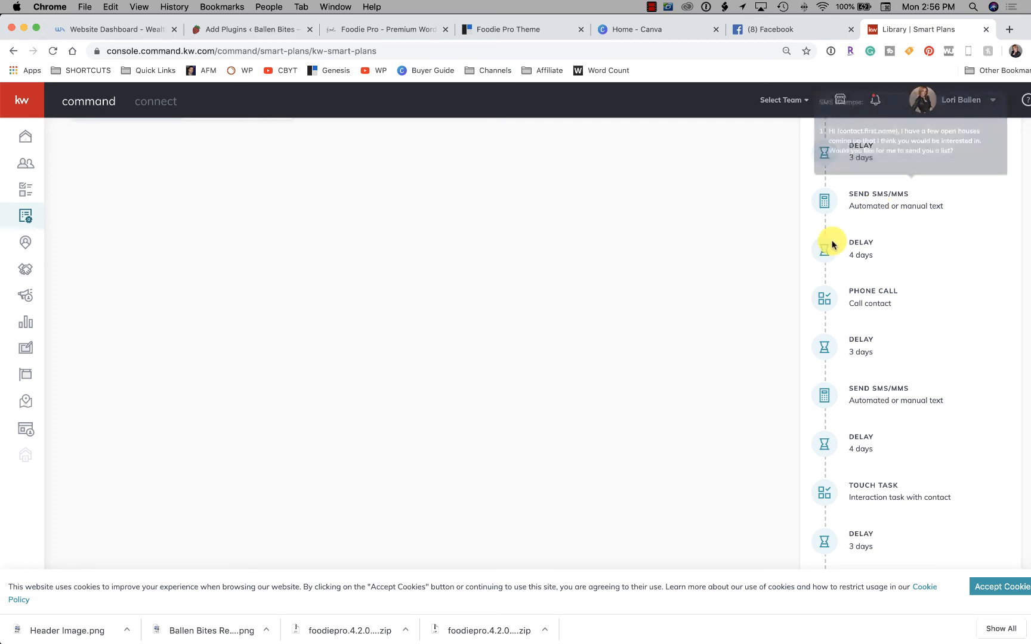
pyautogui.scroll(3)
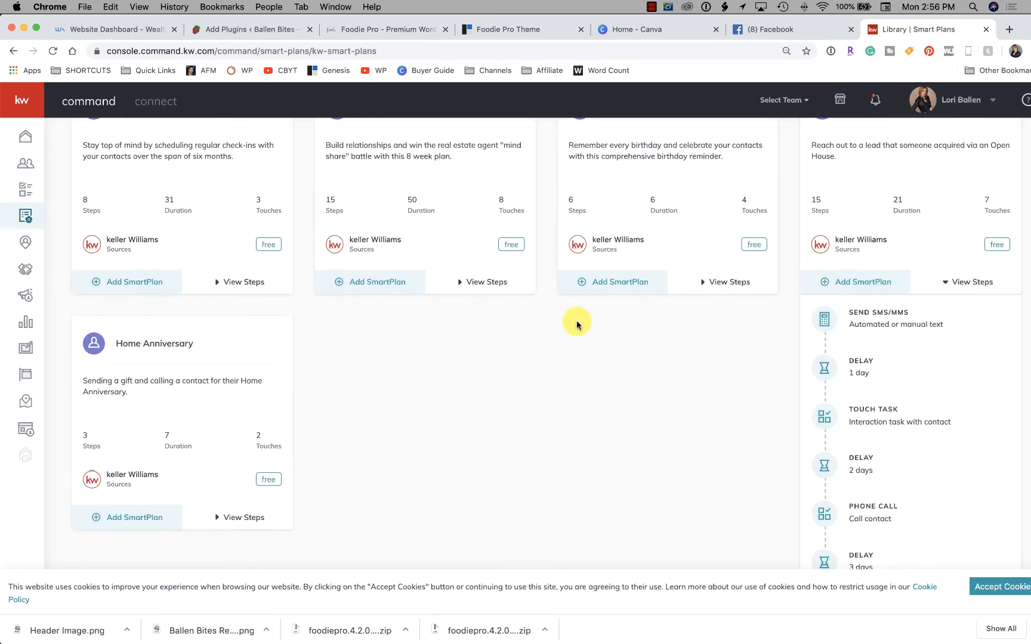
pyautogui.scroll(-3)
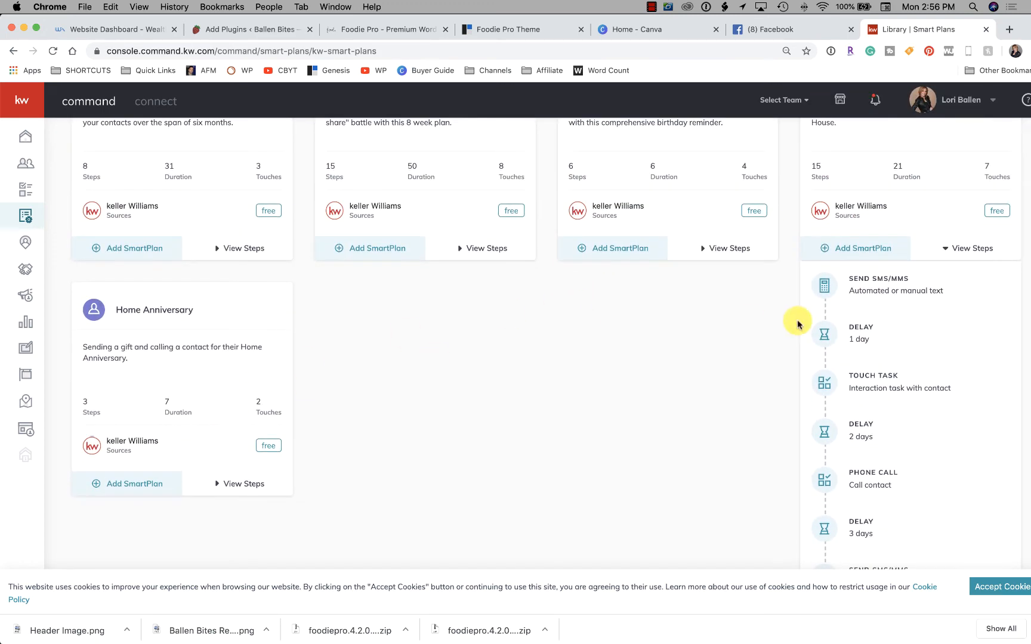
# - Expand the Home Anniversary and Birthday plans' steps, then scroll back to the top
pyautogui.click(244, 484)
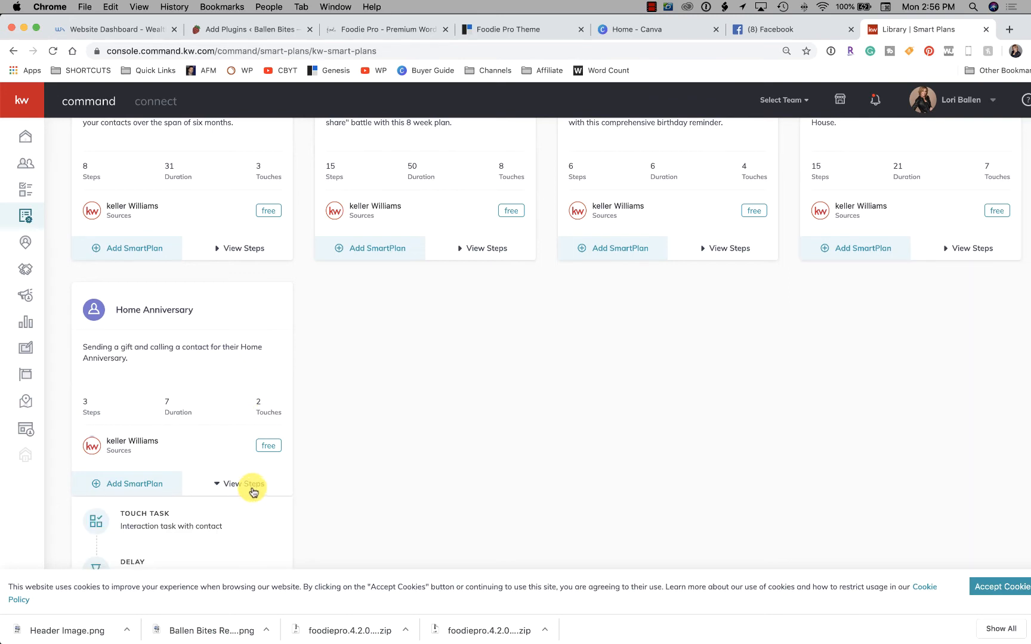
pyautogui.scroll(3)
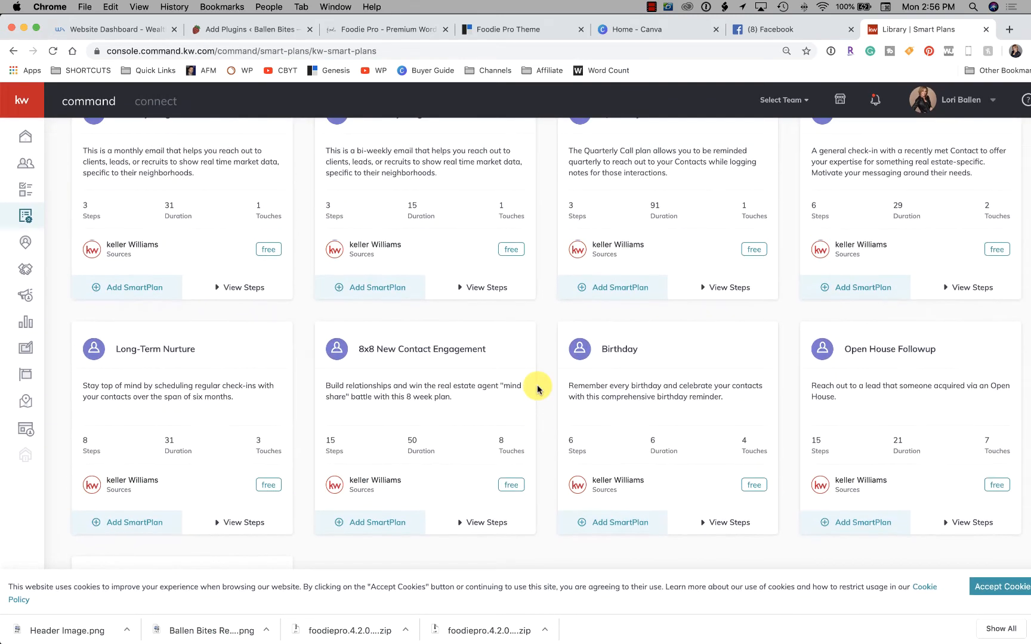
pyautogui.click(727, 518)
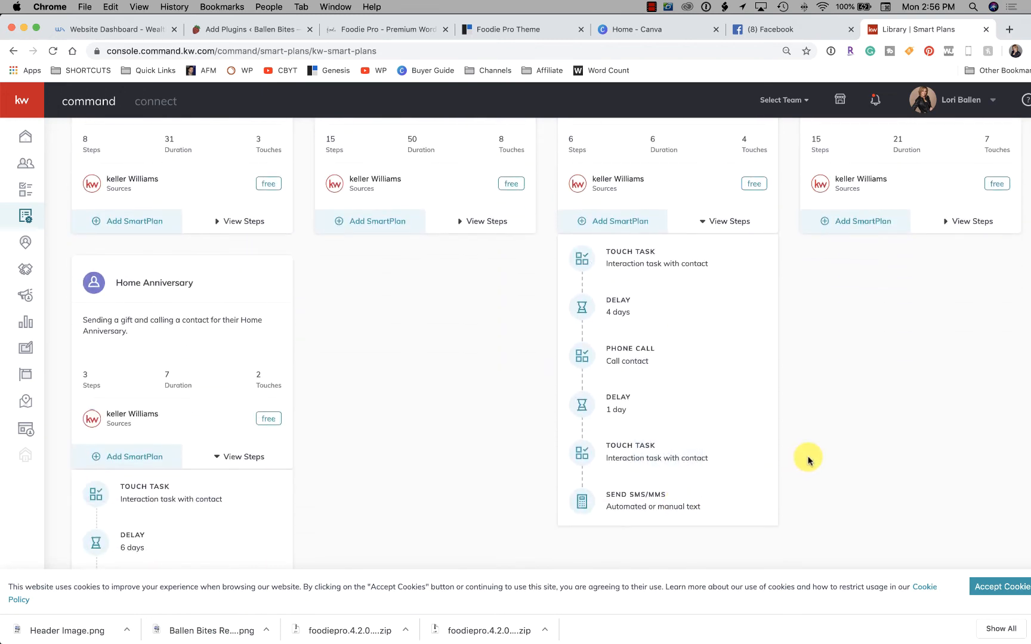
pyautogui.scroll(3)
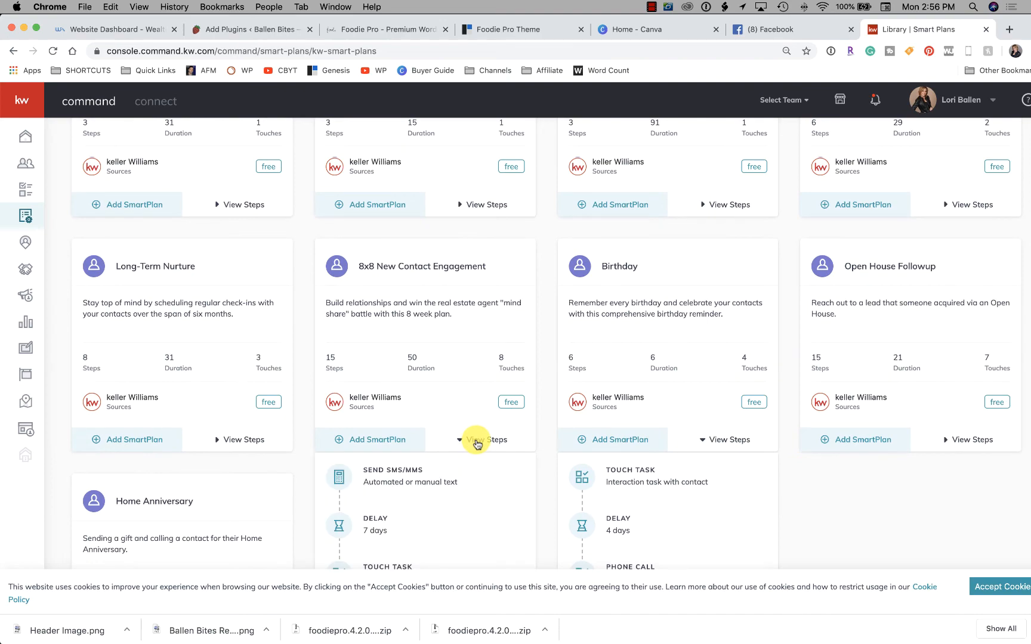
pyautogui.scroll(-3)
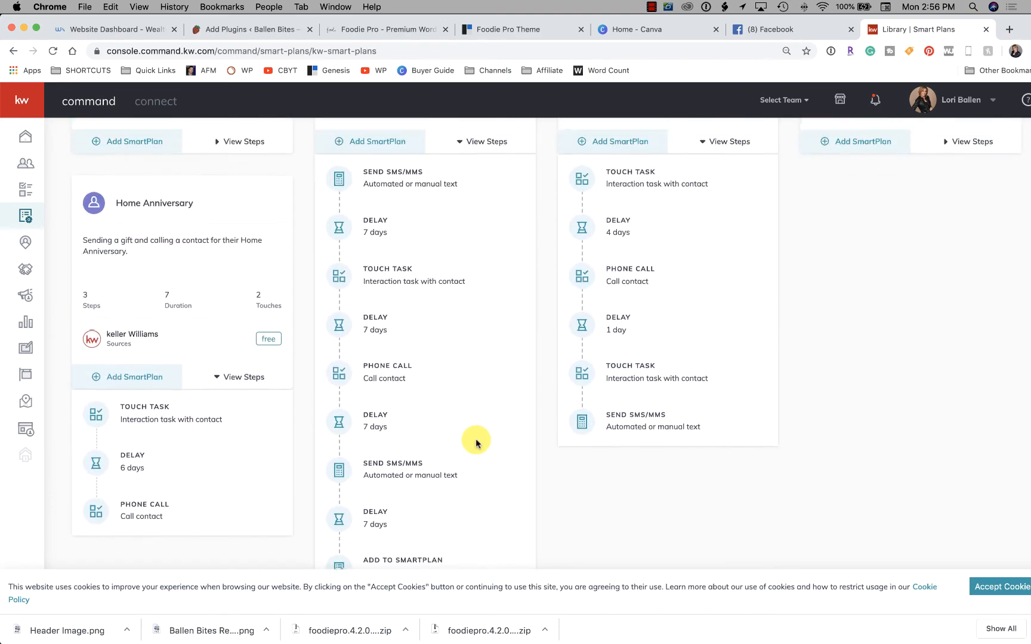
pyautogui.scroll(3)
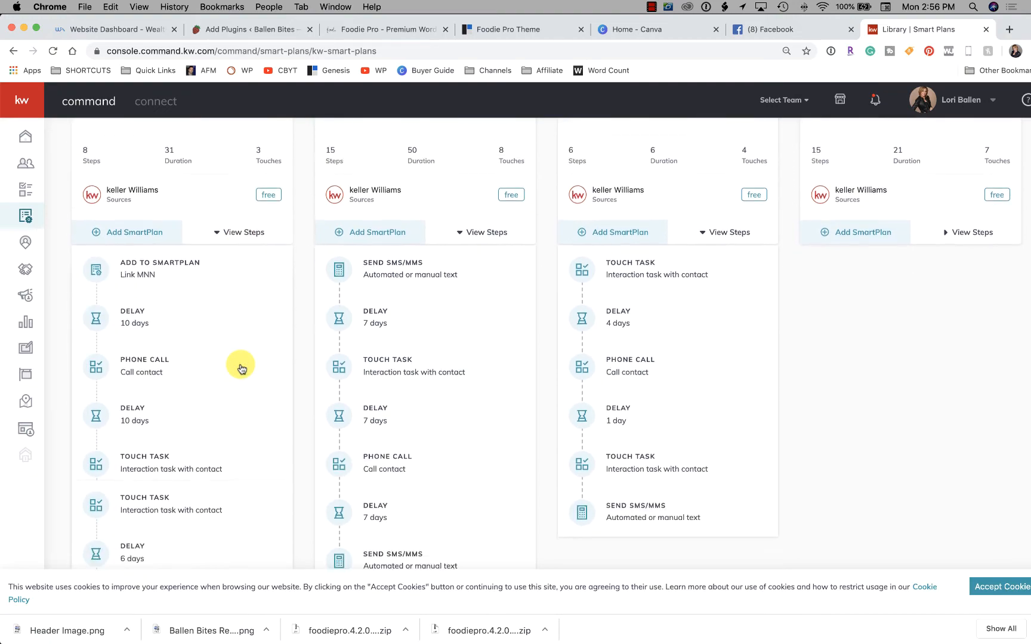
pyautogui.scroll(3)
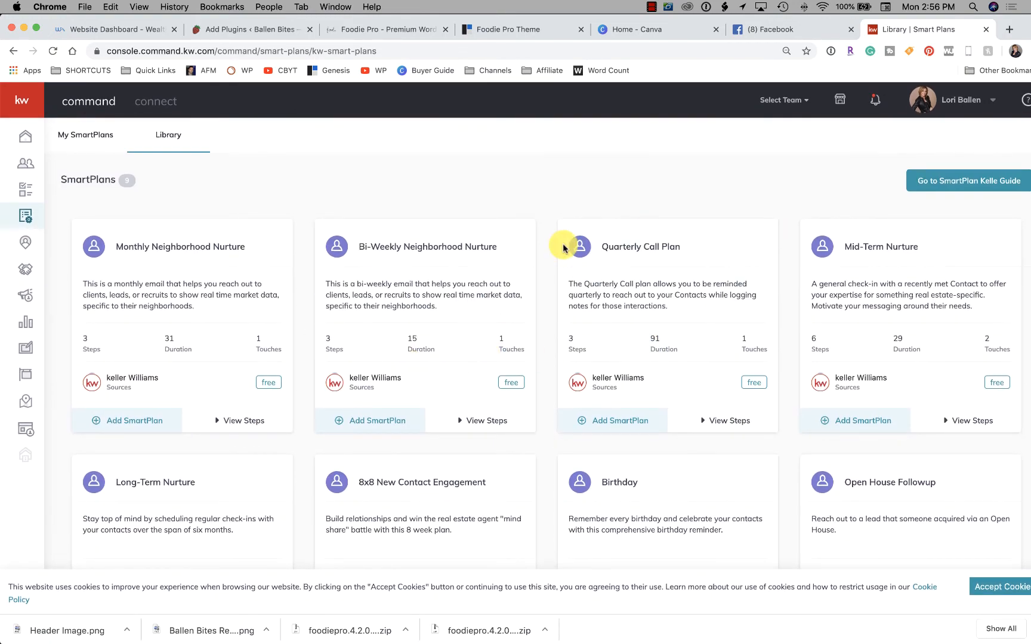
pyautogui.moveTo(25, 217)
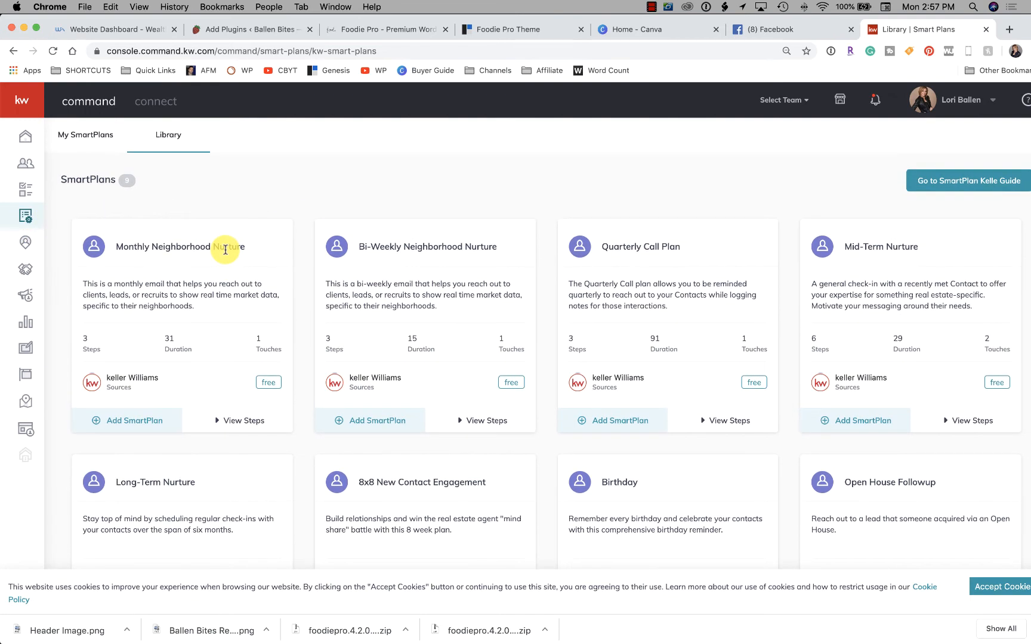
pyautogui.moveTo(25, 216)
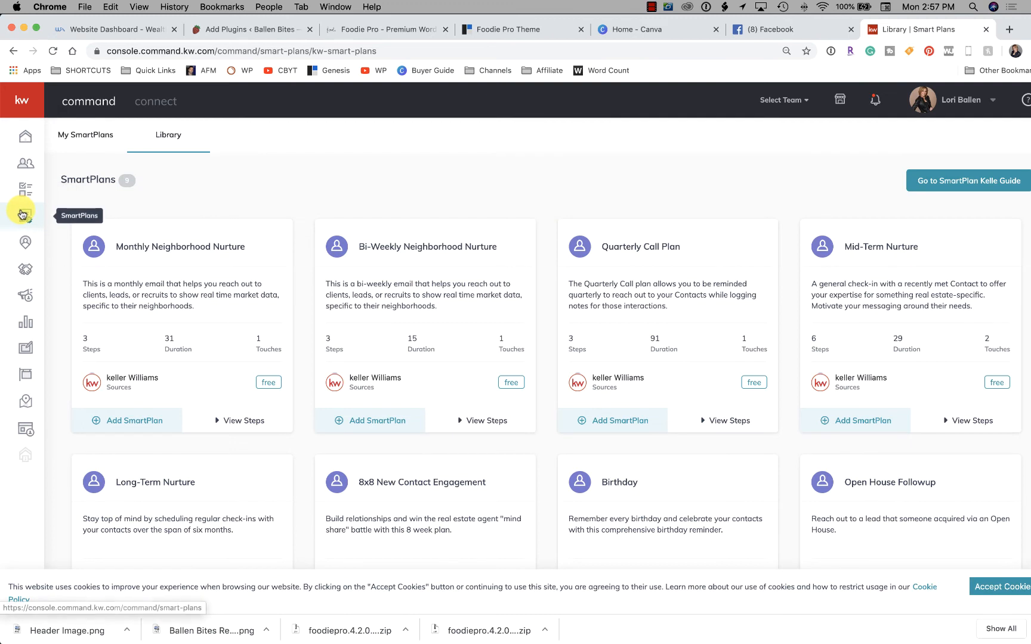
pyautogui.moveTo(81, 143)
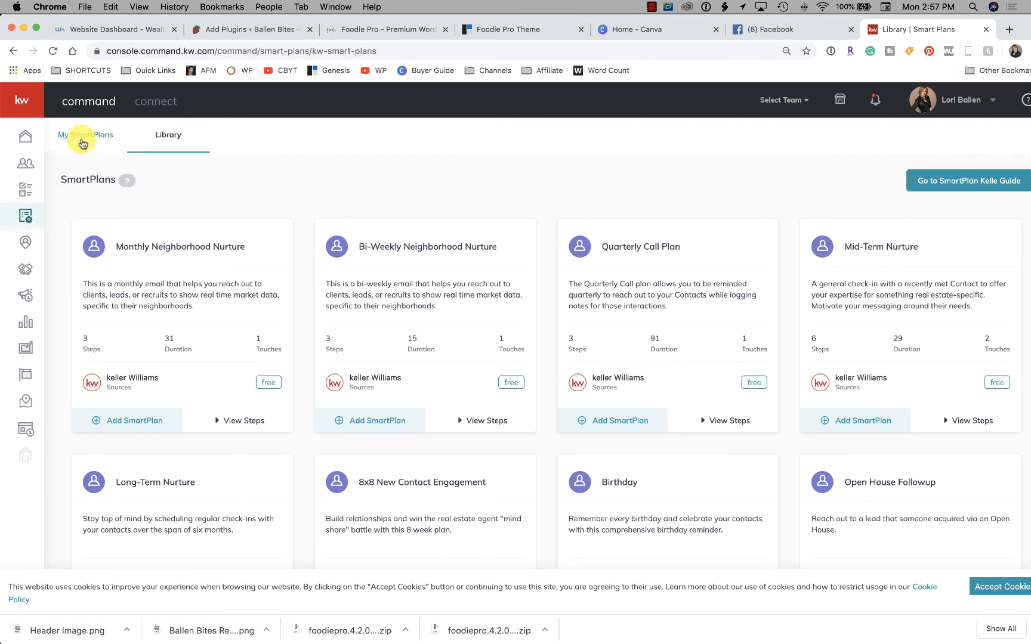
# - Copy the 8x8 New Contact Engagement plan in My SmartPlans and dismiss the duplicate-name error
pyautogui.click(86, 135)
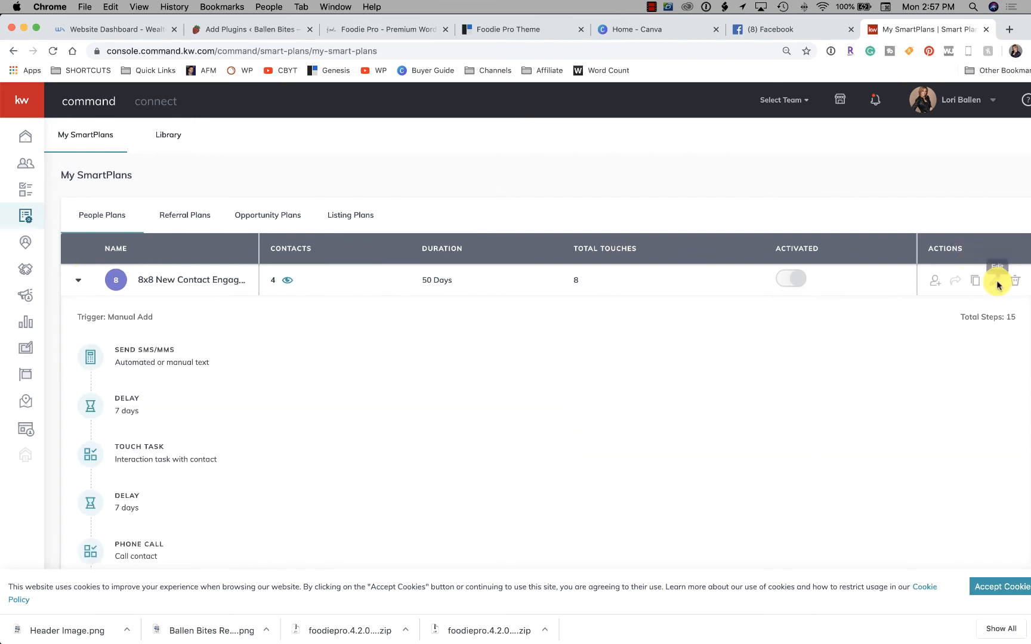
pyautogui.click(975, 281)
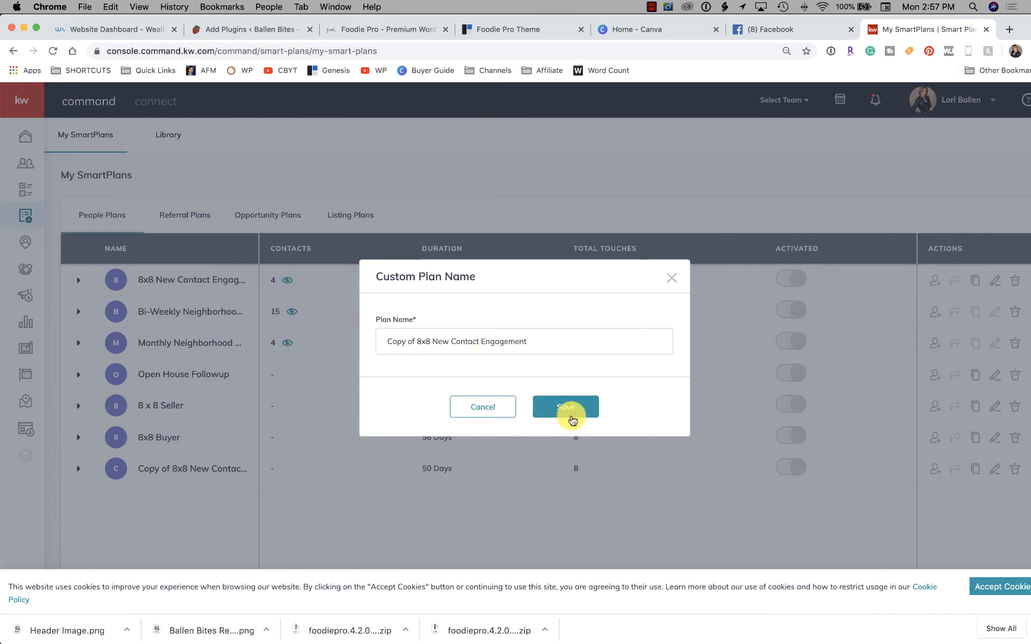
pyautogui.click(565, 406)
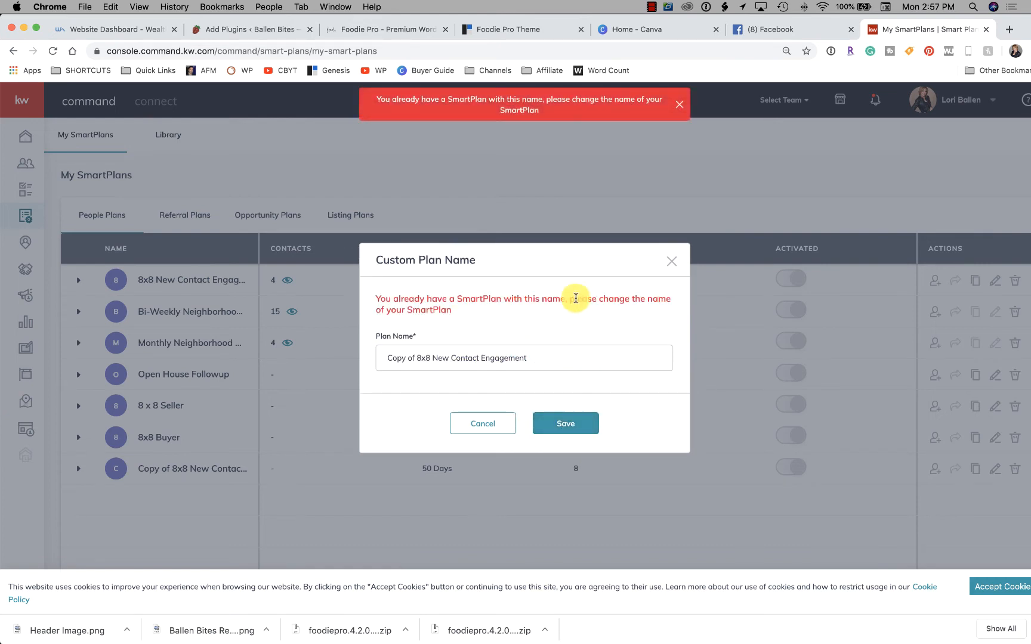
pyautogui.click(482, 424)
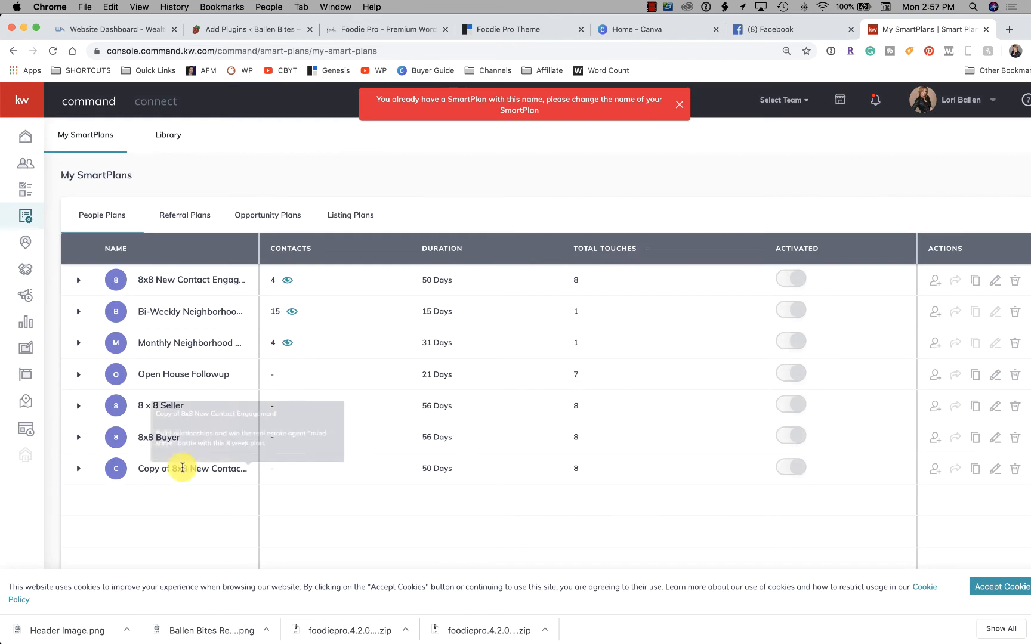
# - Expand the Copy of 8x8 New Contact Engagement plan's steps and start editing it
pyautogui.click(679, 104)
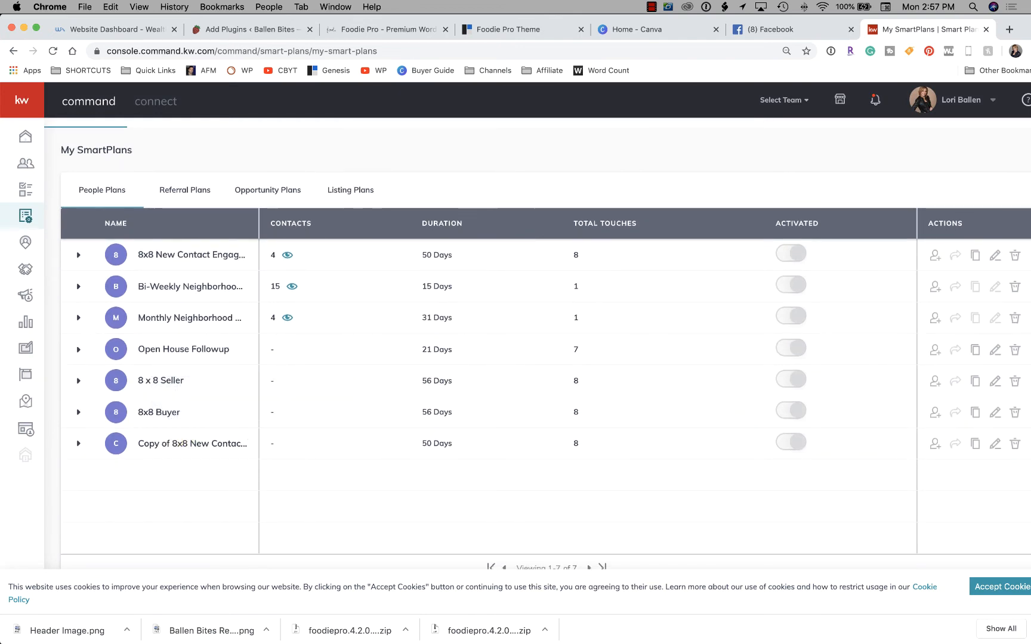
pyautogui.click(77, 443)
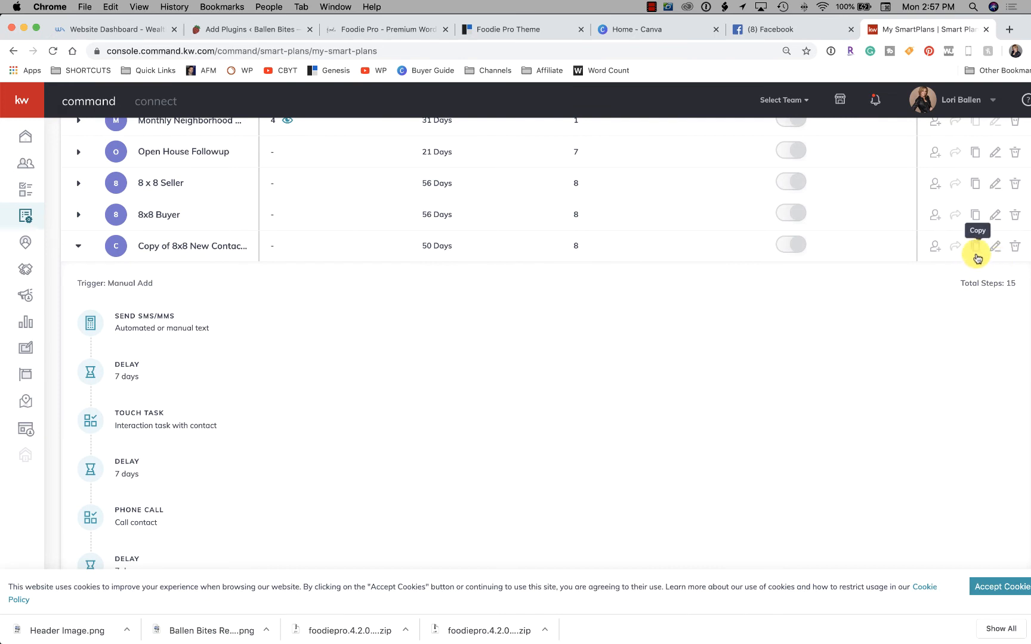
pyautogui.click(996, 246)
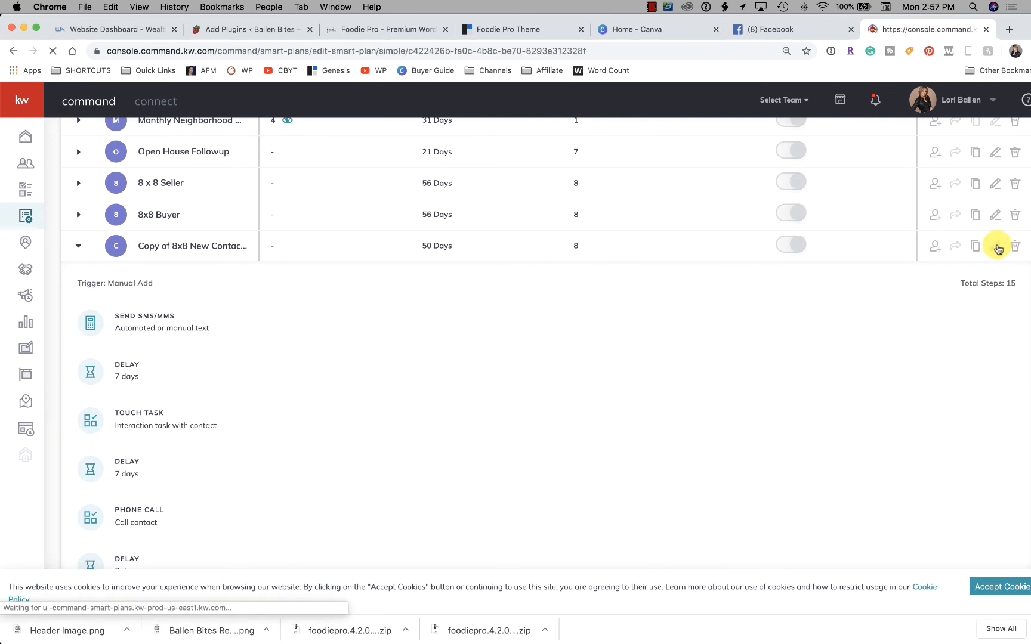
# - Revise the first Send SMS/MMS step's message text, then head toward Contacts
pyautogui.click(995, 246)
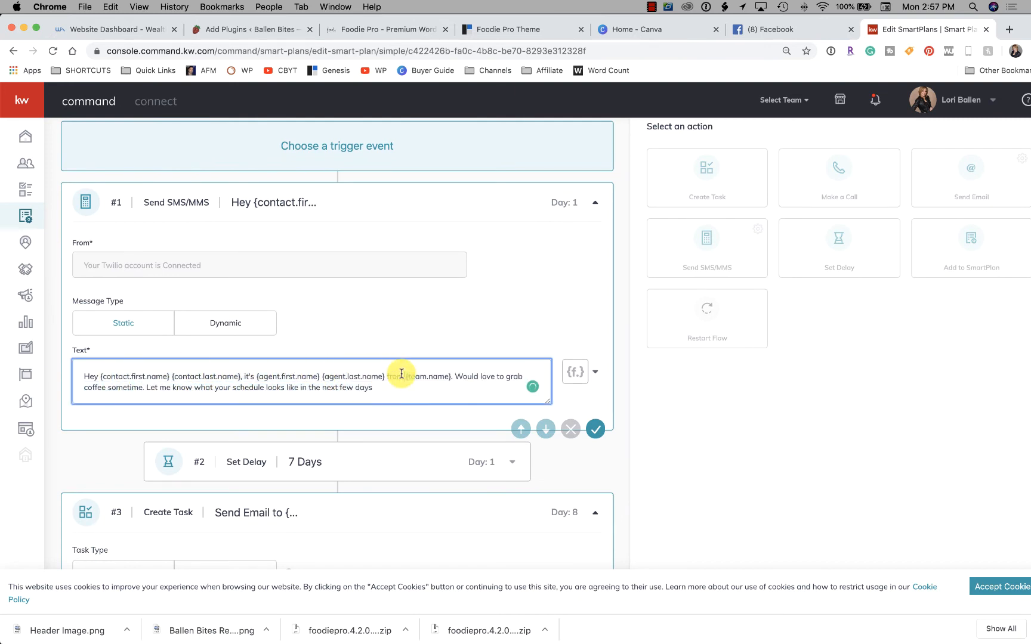
pyautogui.scroll(3)
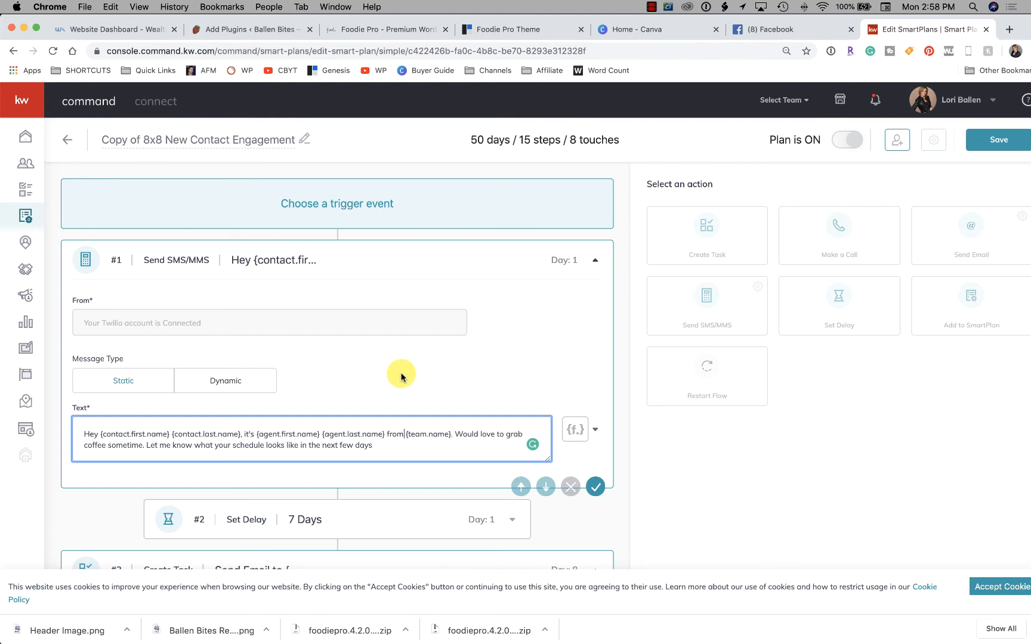
pyautogui.moveTo(251, 496)
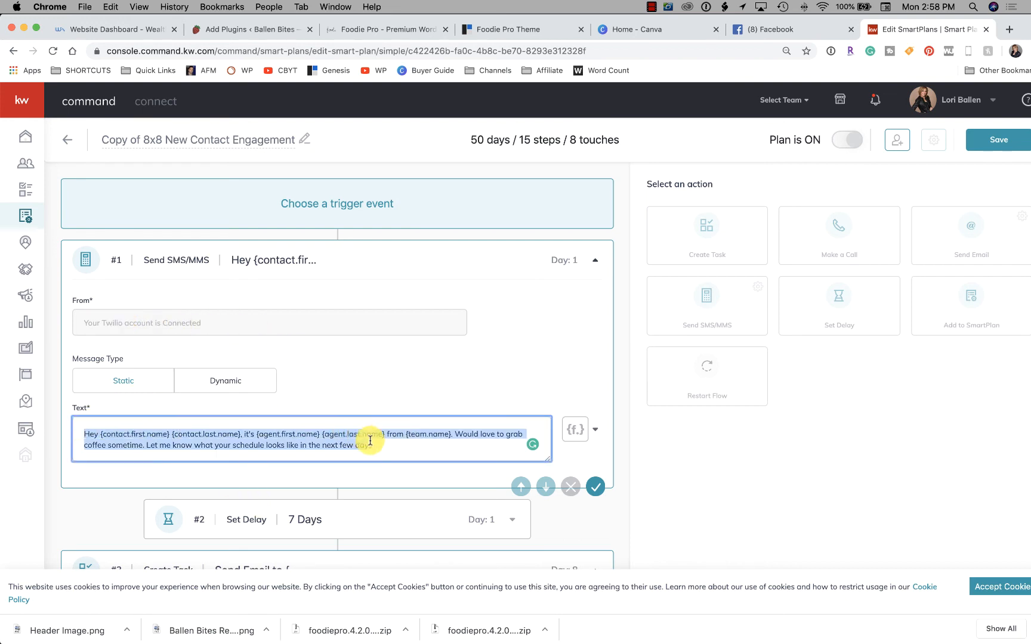
pyautogui.scroll(-3)
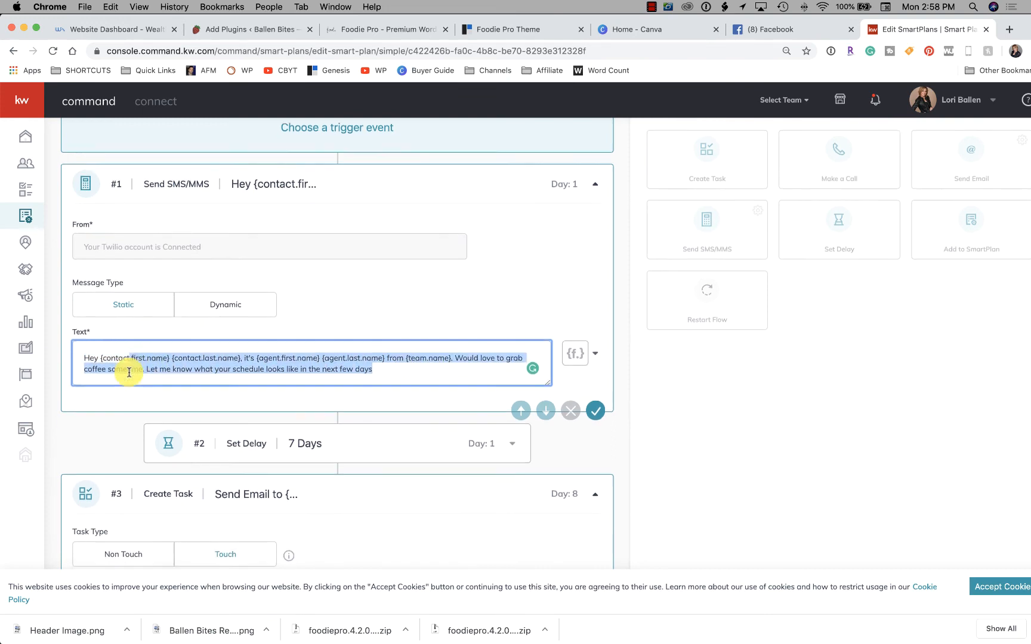
pyautogui.scroll(3)
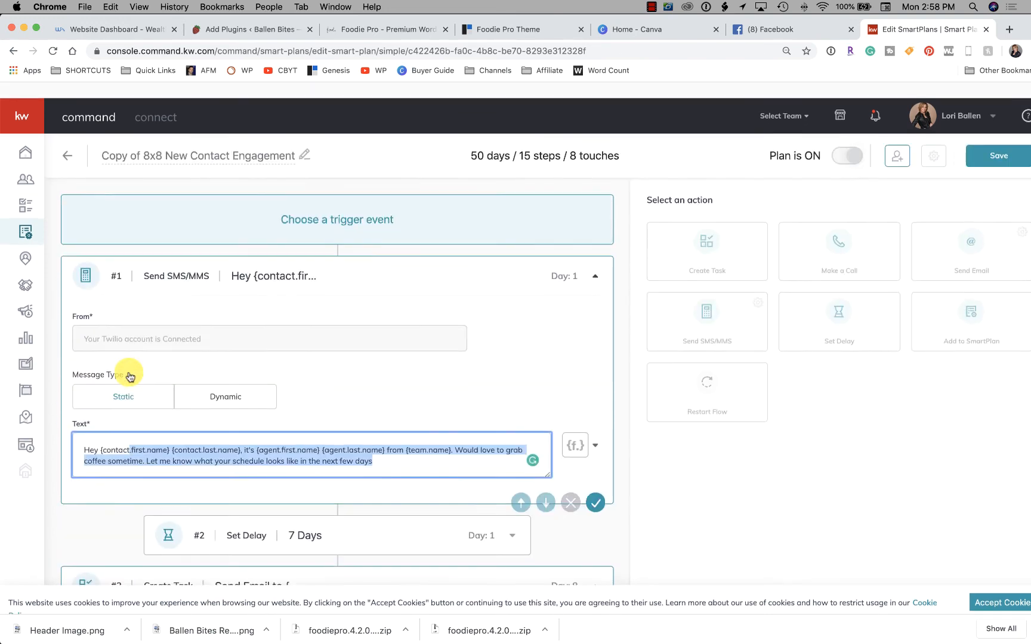
pyautogui.click(25, 164)
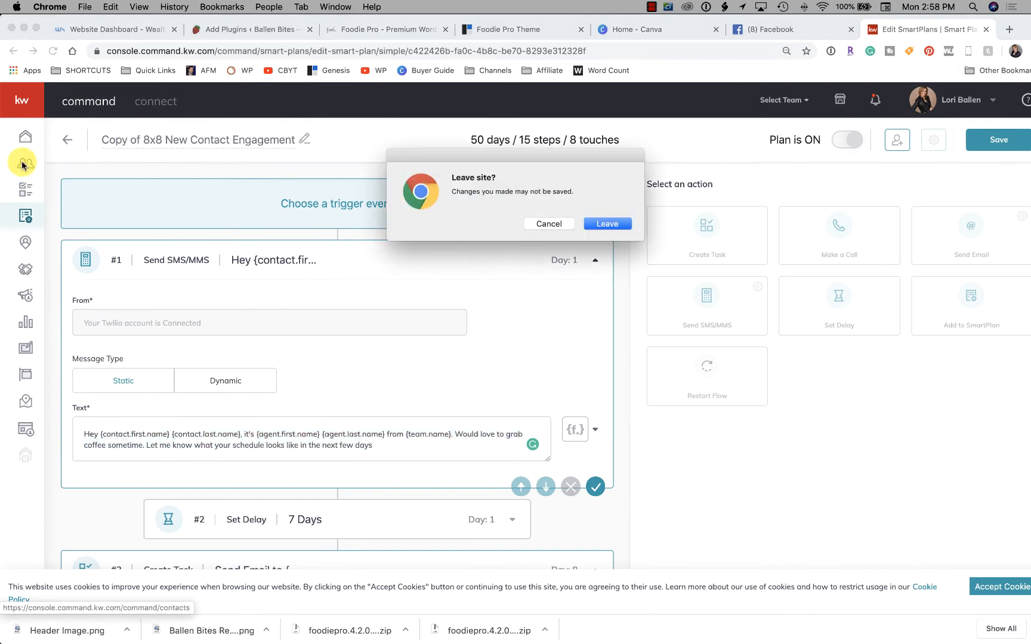
# - Leave the editor unsaved and show the first contact's SmartPlans enrolments
pyautogui.click(605, 223)
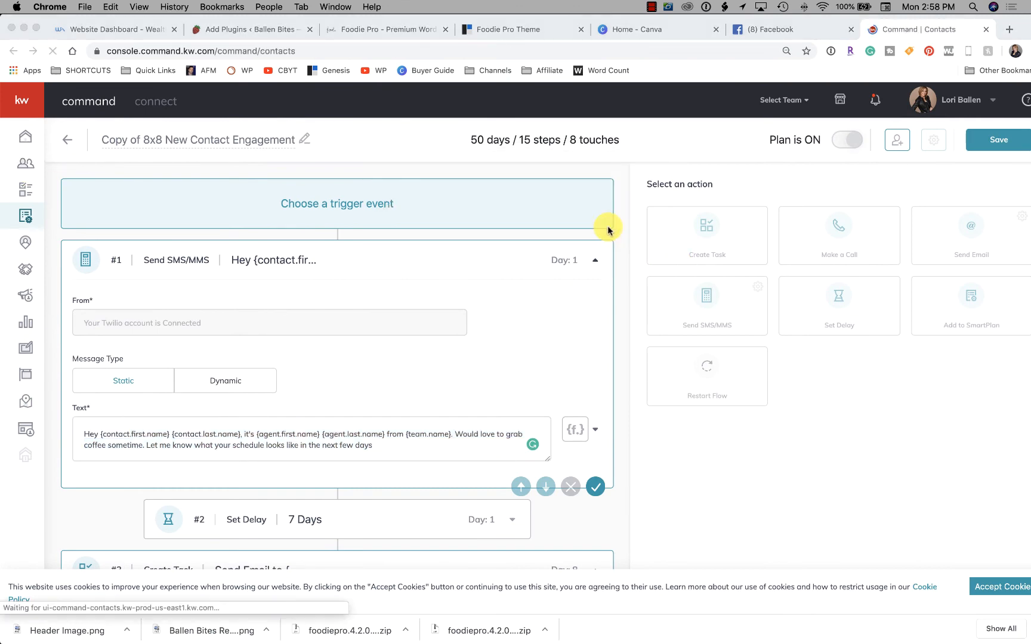
pyautogui.click(25, 164)
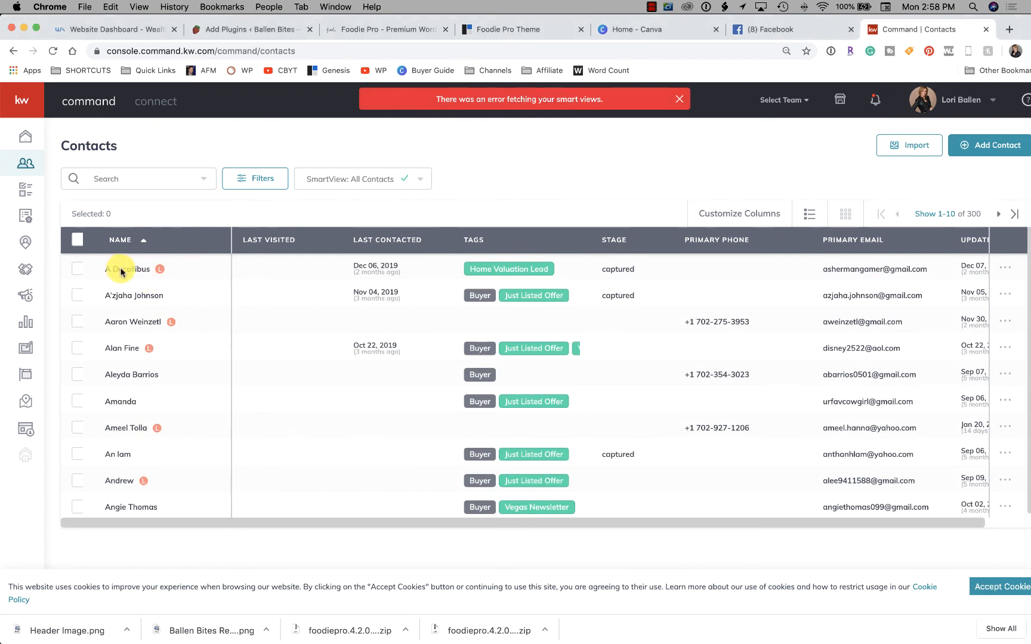
pyautogui.click(127, 268)
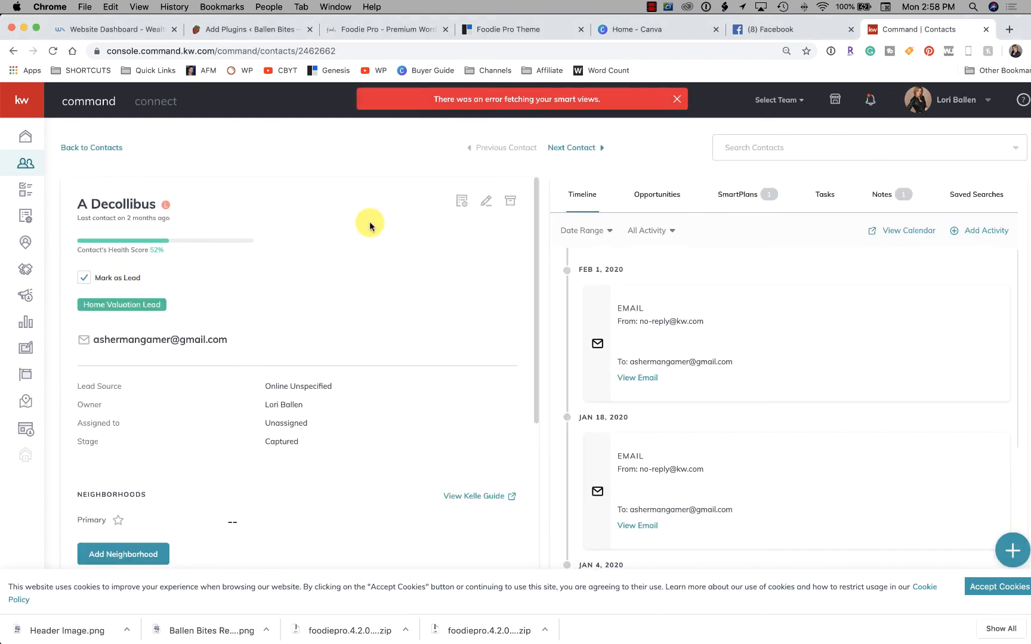
pyautogui.moveTo(882, 195)
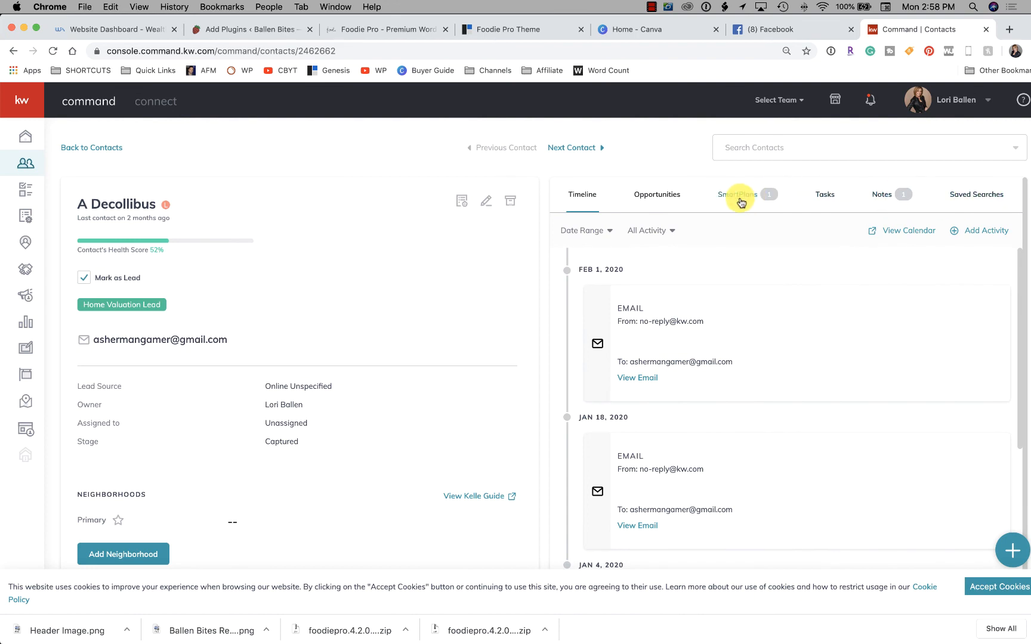
pyautogui.click(738, 194)
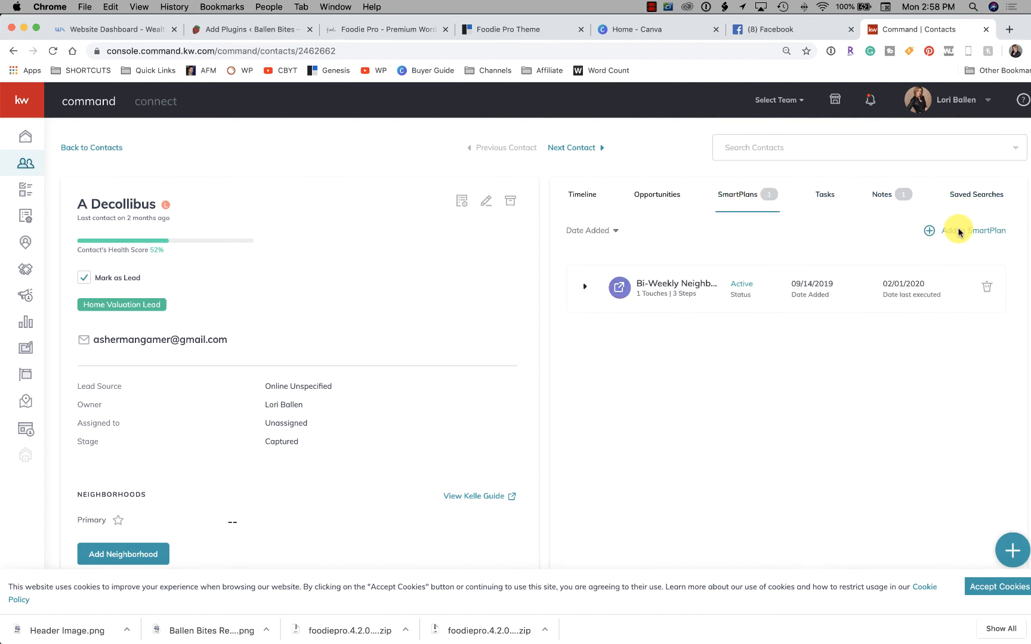
# - In the Add Contacts to SmartPlan panel, preview then collapse the first plan's steps
pyautogui.click(973, 230)
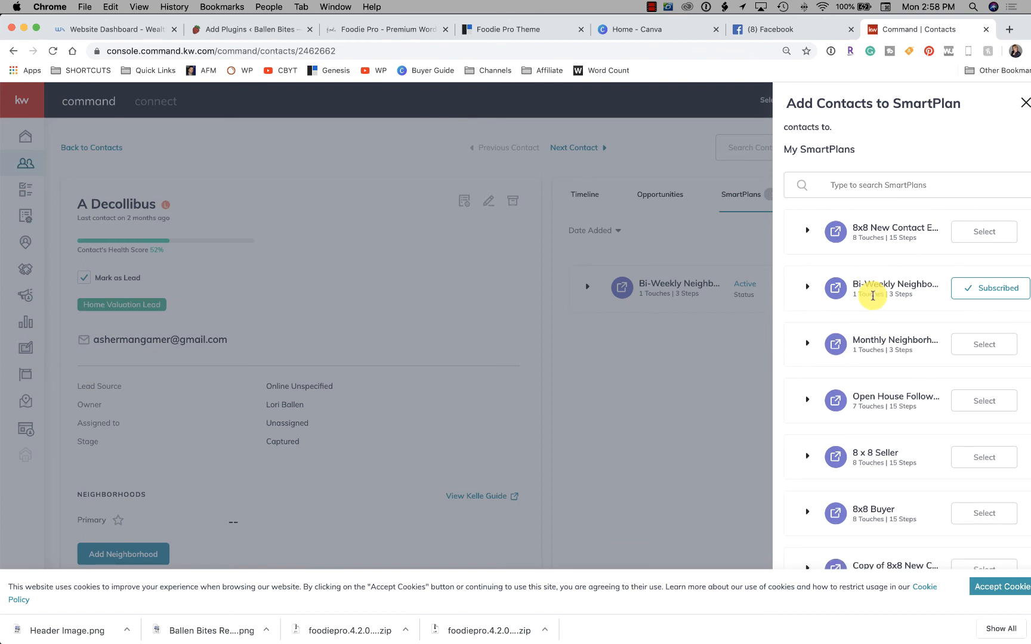
pyautogui.moveTo(903, 590)
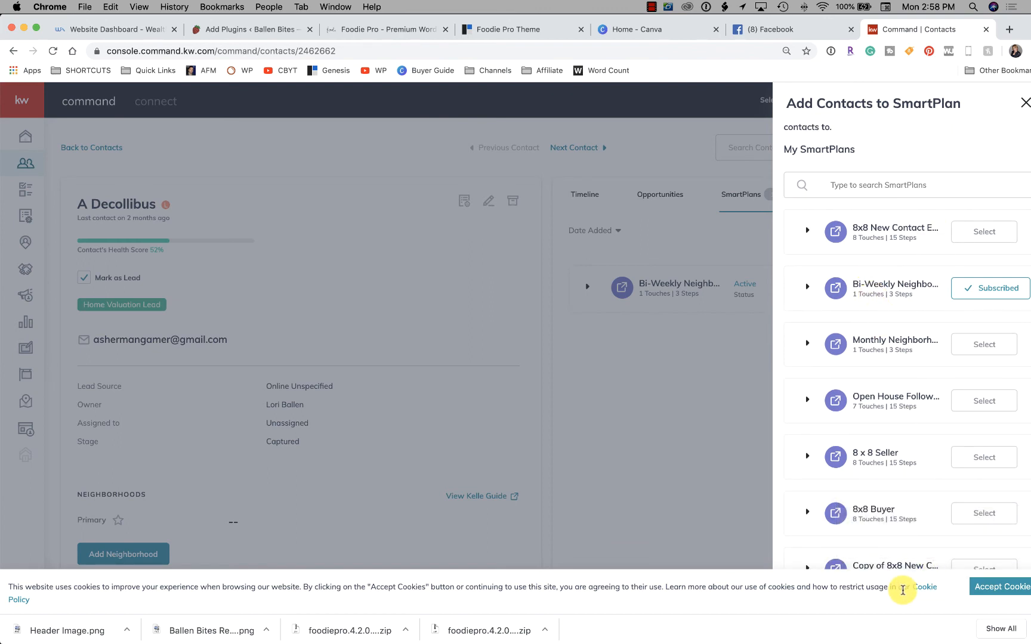
pyautogui.moveTo(996, 288)
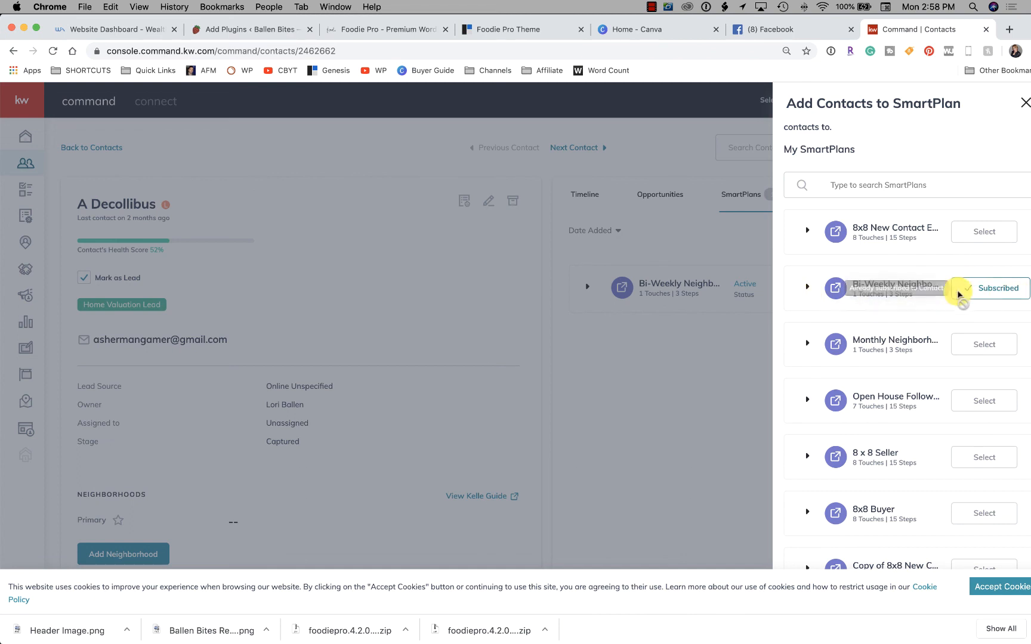
pyautogui.click(808, 230)
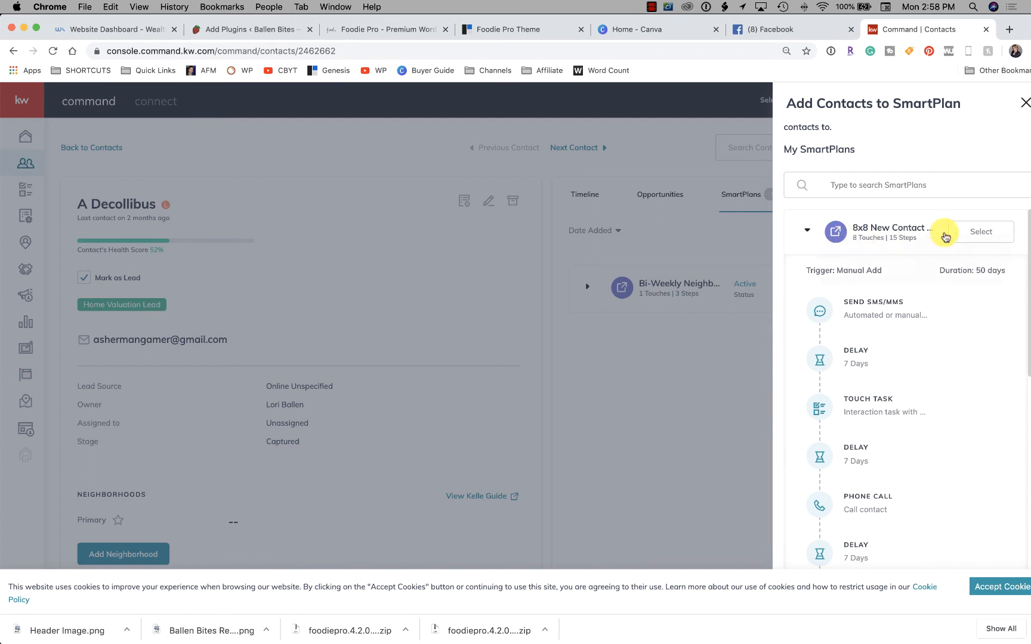
pyautogui.click(808, 232)
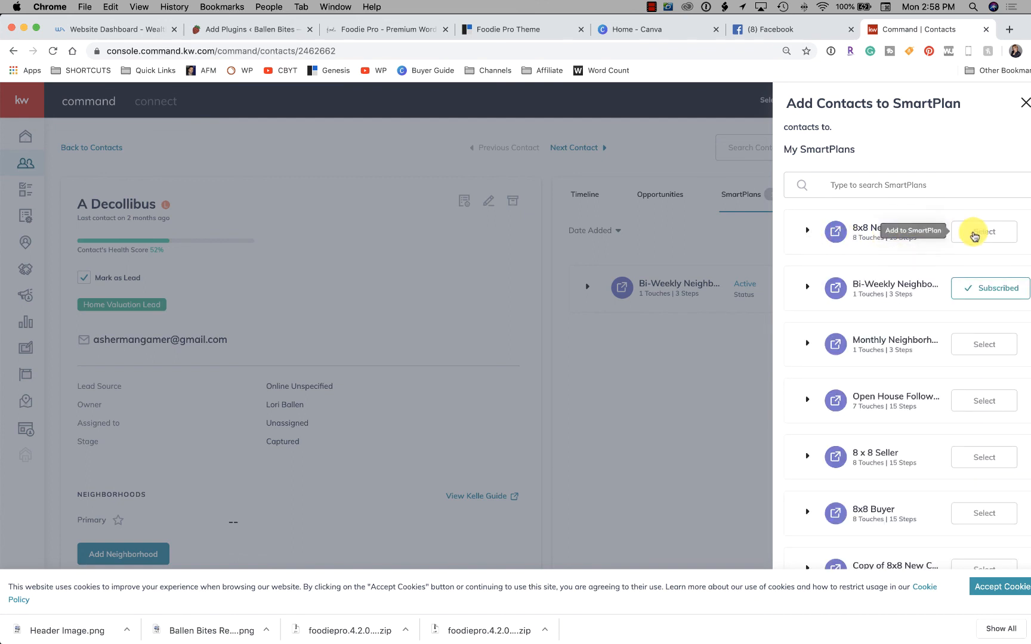
pyautogui.moveTo(872, 366)
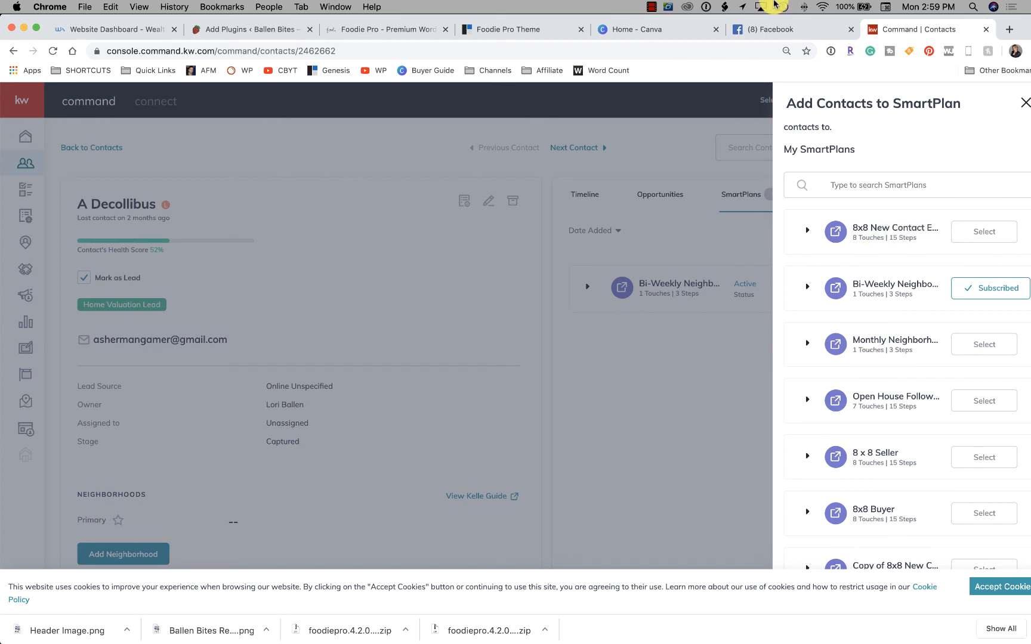
pyautogui.click(665, 7)
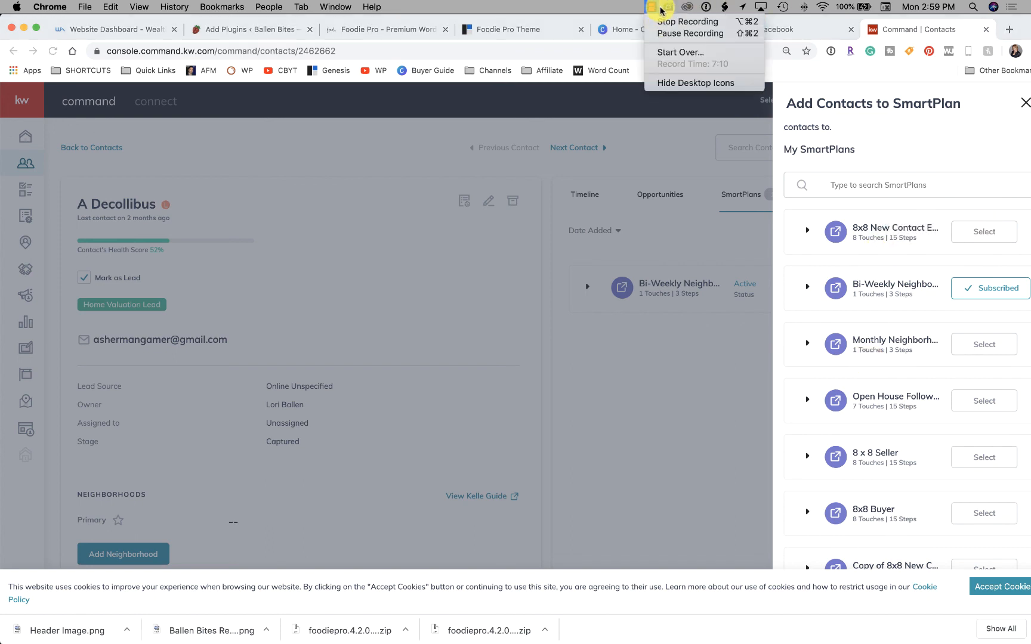